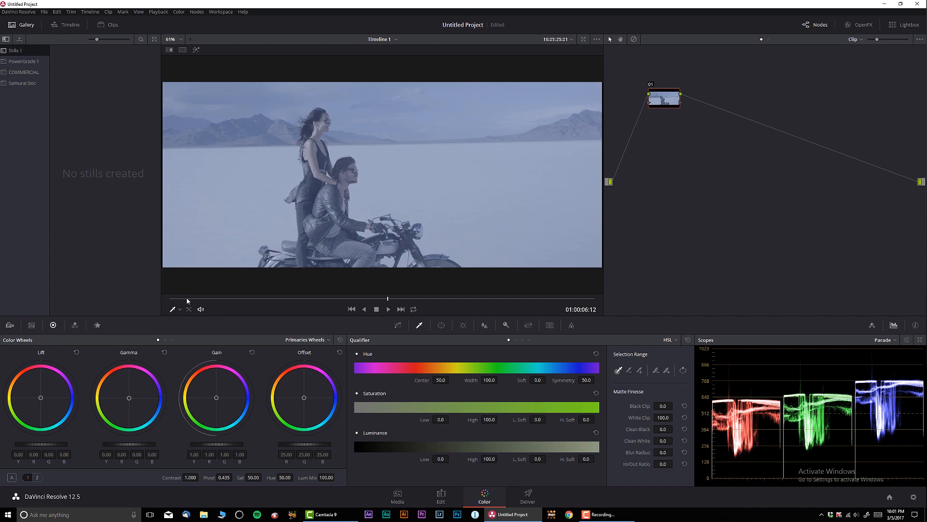
pyautogui.moveTo(776, 376)
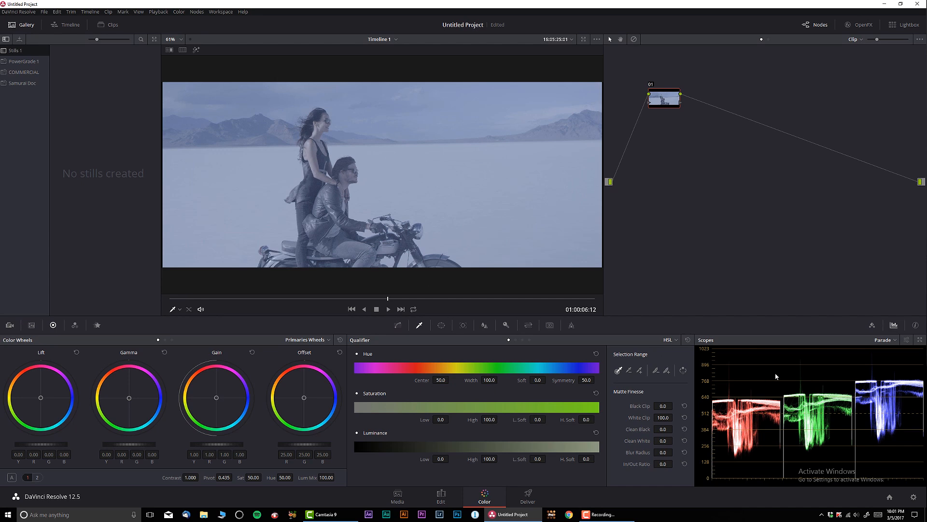
pyautogui.moveTo(722, 312)
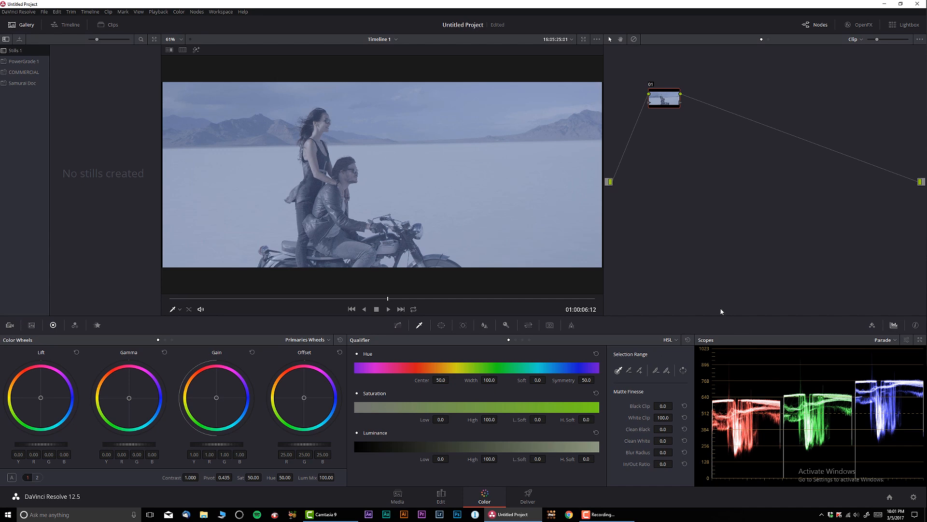
pyautogui.moveTo(829, 453)
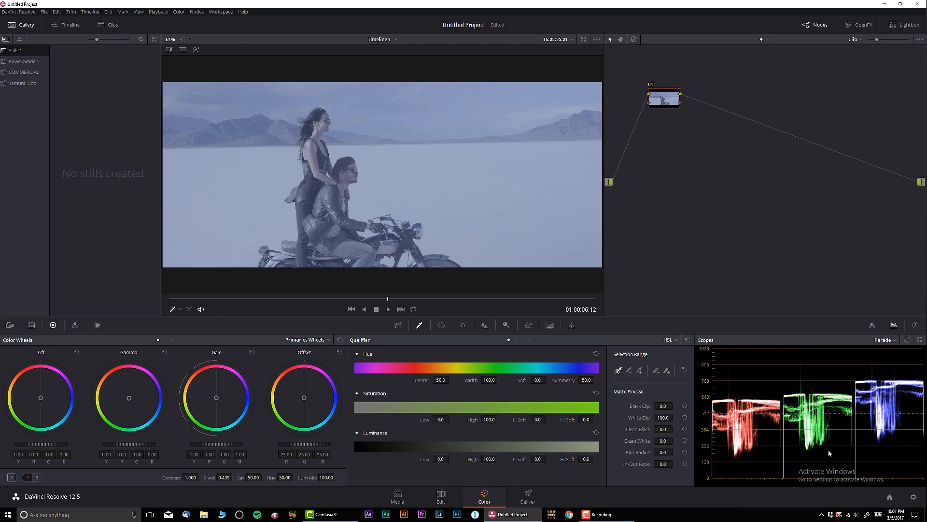
pyautogui.moveTo(732, 357)
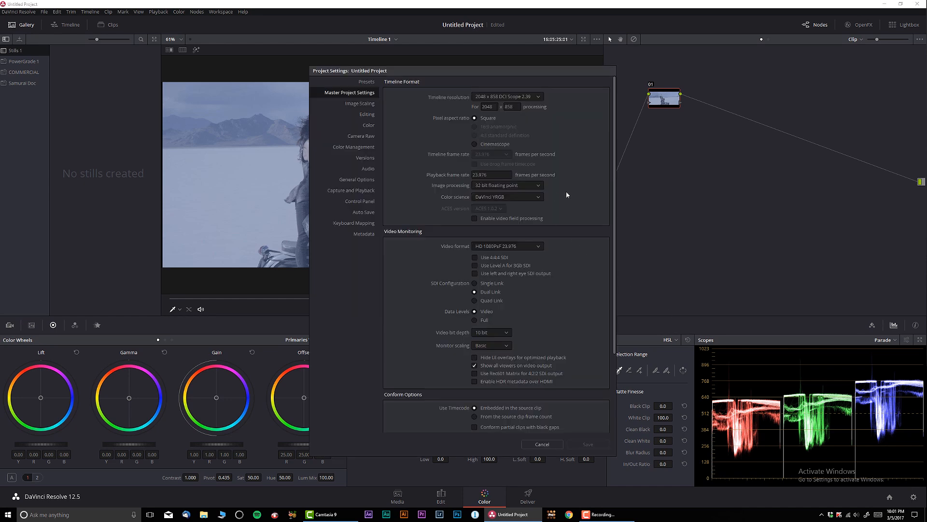
# - Set colour science to DaVinci ACES, save, and go to Color Management
pyautogui.click(506, 197)
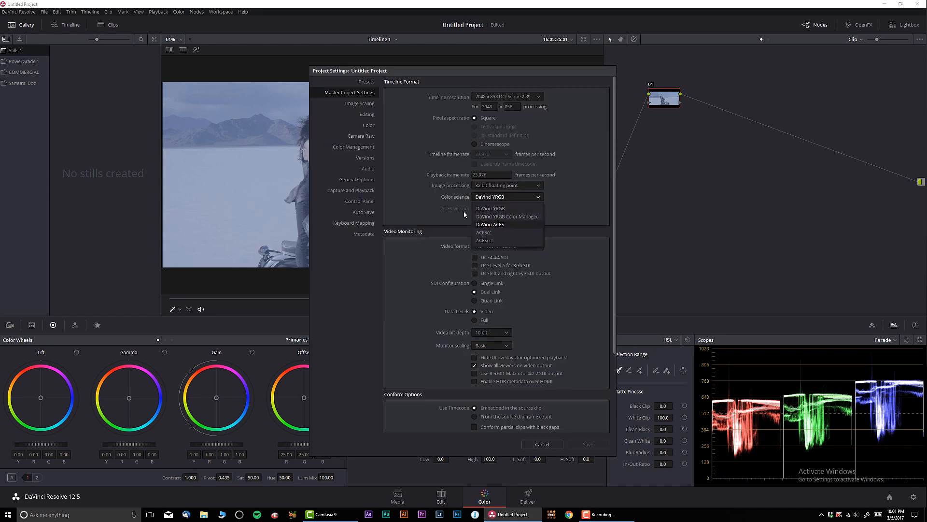
pyautogui.moveTo(497, 233)
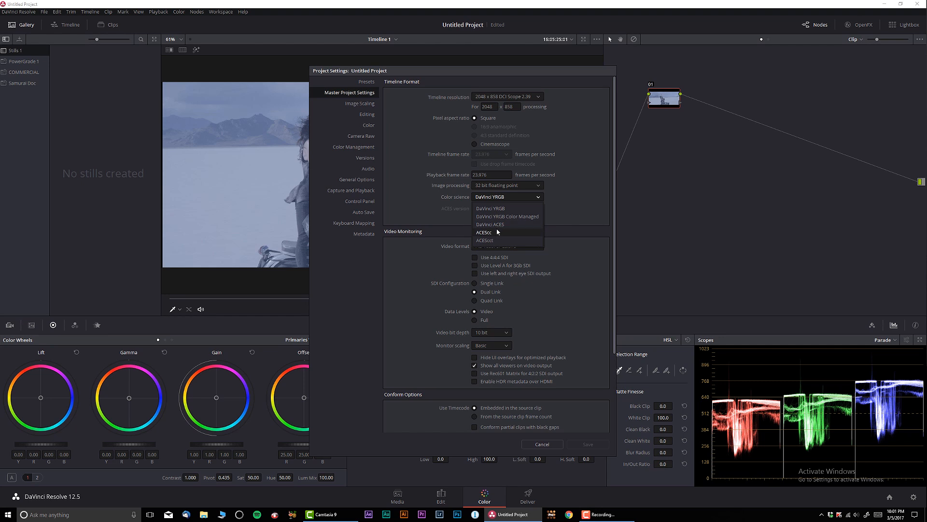
pyautogui.click(491, 224)
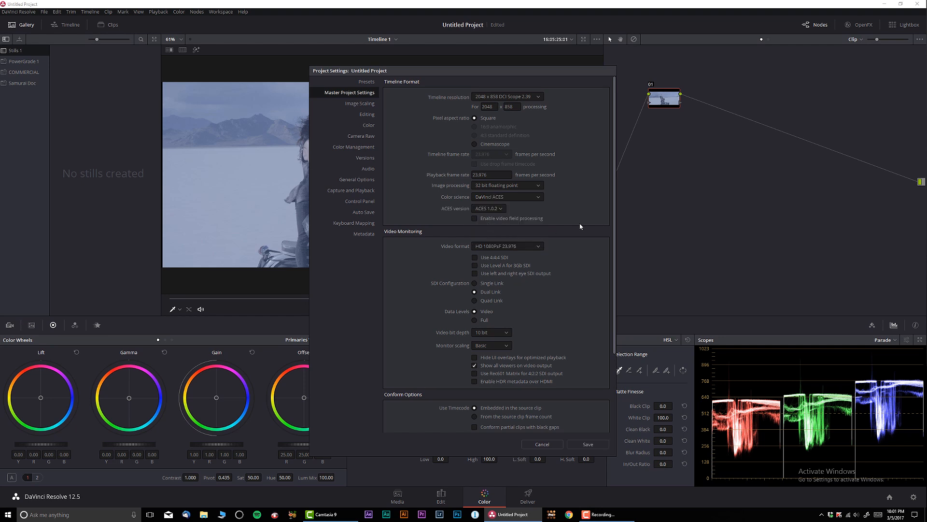
pyautogui.moveTo(357, 148)
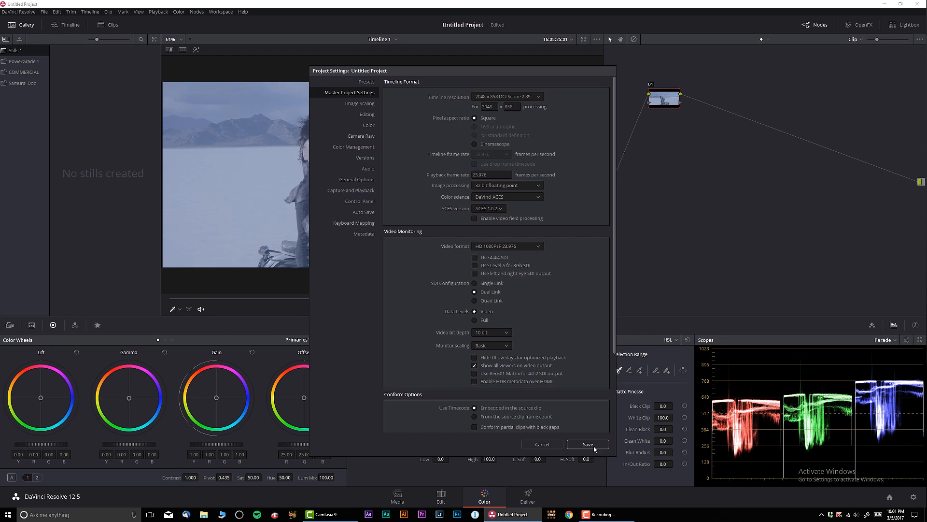
pyautogui.click(587, 445)
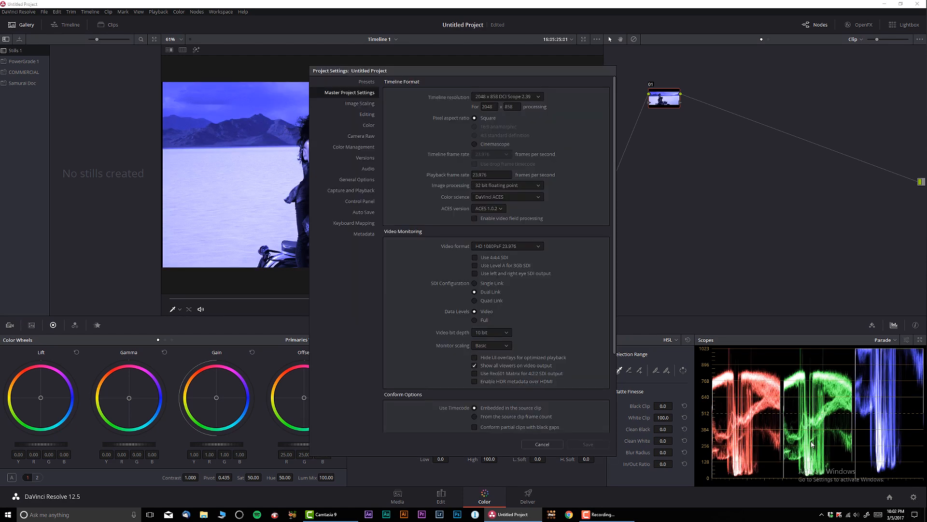
pyautogui.click(353, 147)
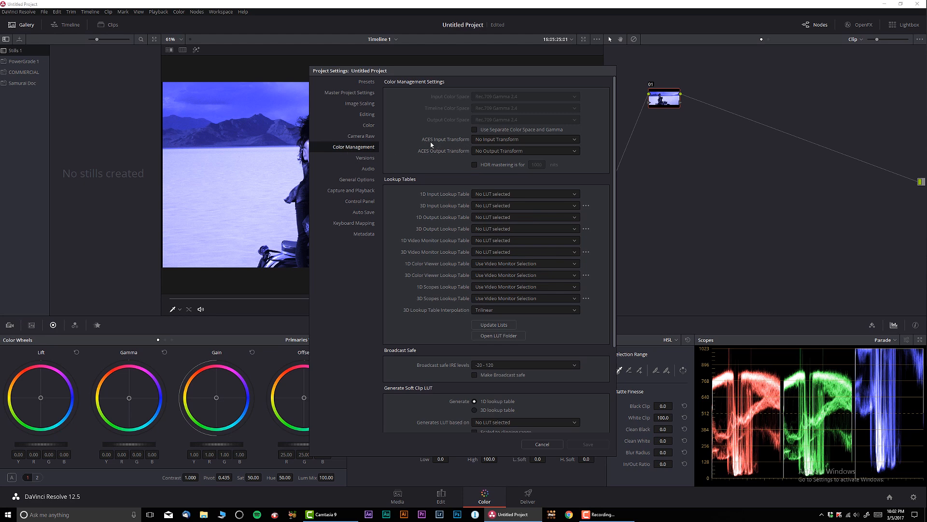
# - Set ACES input to DRAGONcolor/REDlogFilm and output to Rec709, then save
pyautogui.click(524, 139)
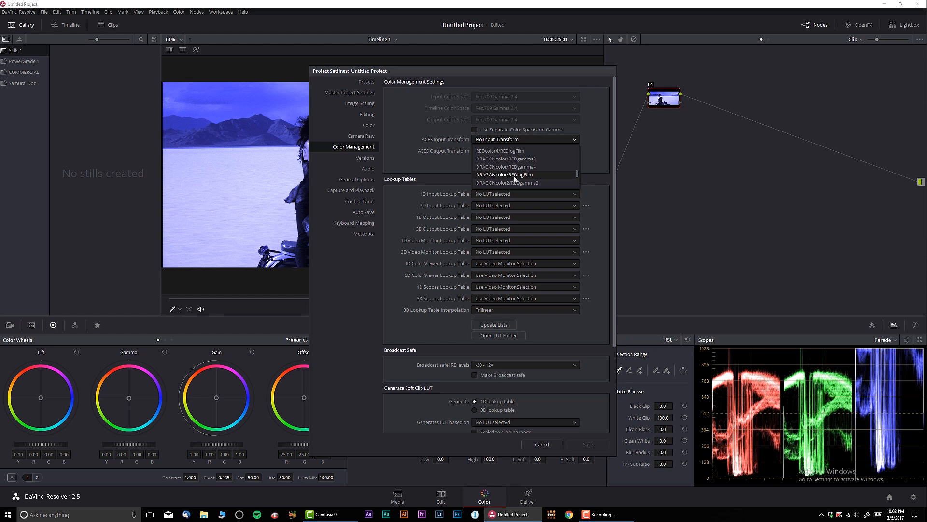
pyautogui.click(506, 174)
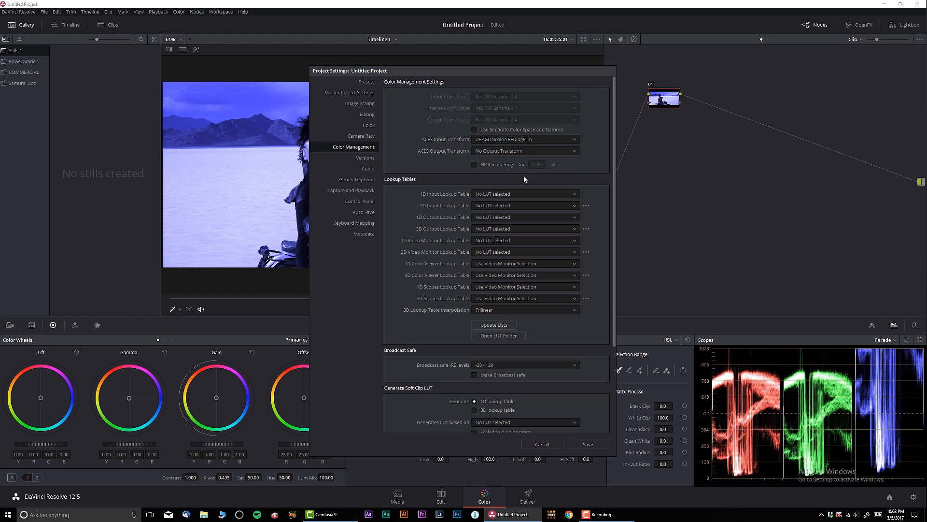
pyautogui.click(524, 150)
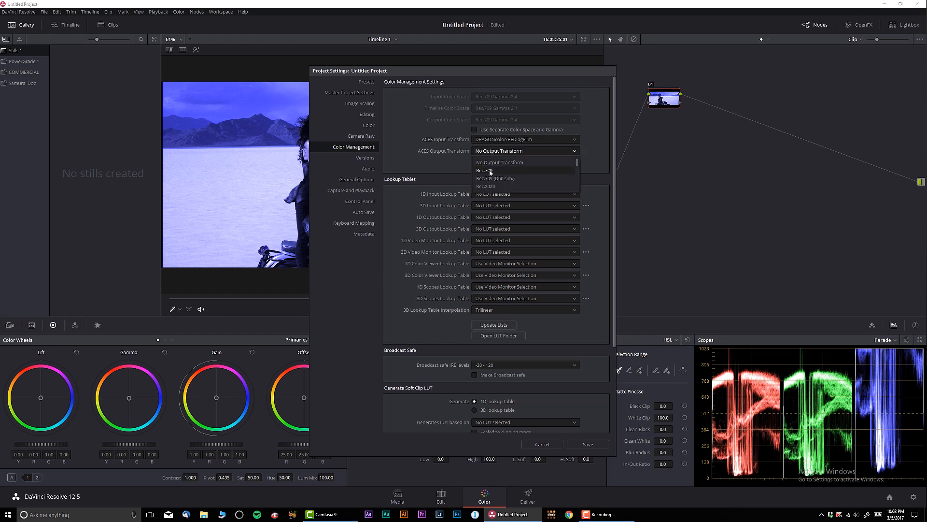
pyautogui.click(484, 171)
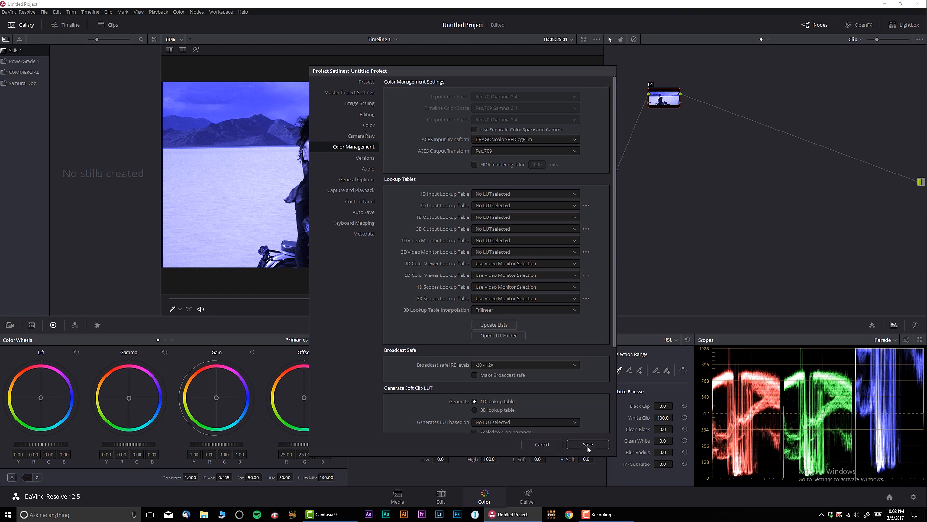
pyautogui.click(587, 444)
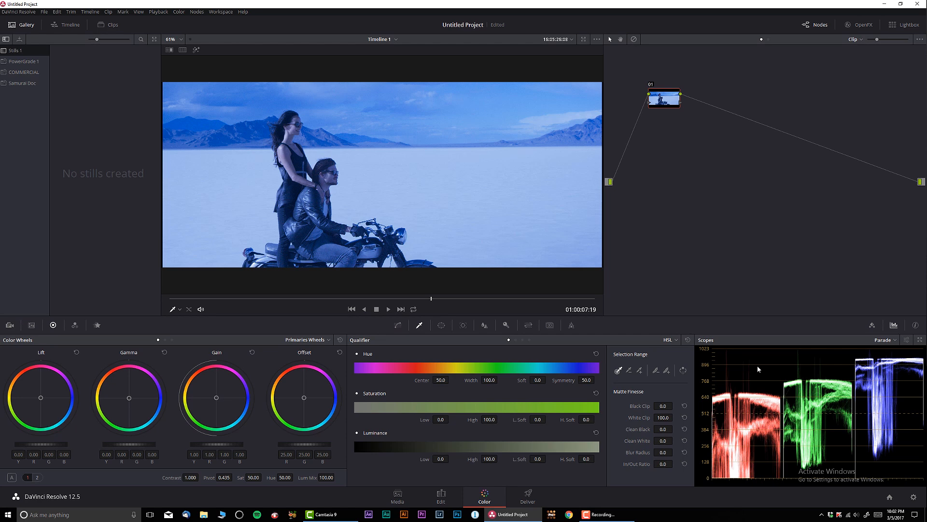
pyautogui.moveTo(662, 103)
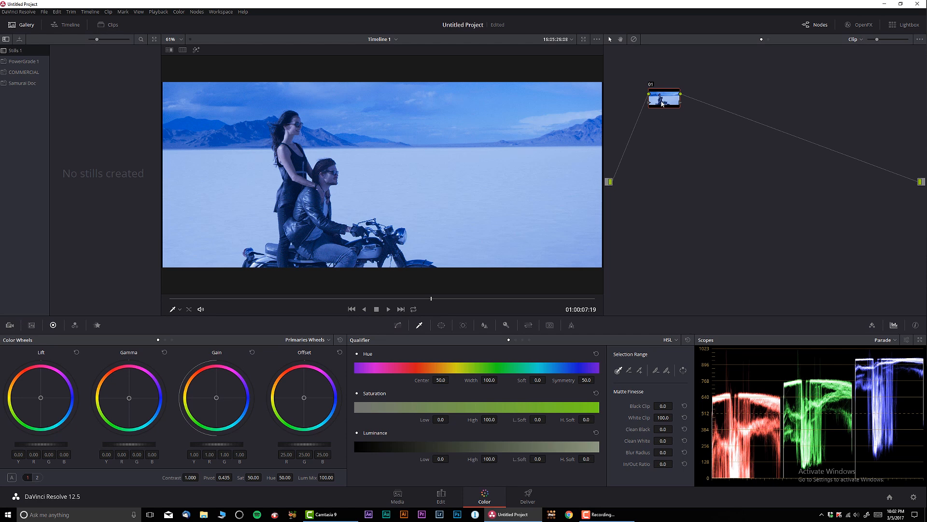
# - Label the clip's node 01 as NR
pyautogui.rightClick(636, 166)
pyautogui.write('NR')
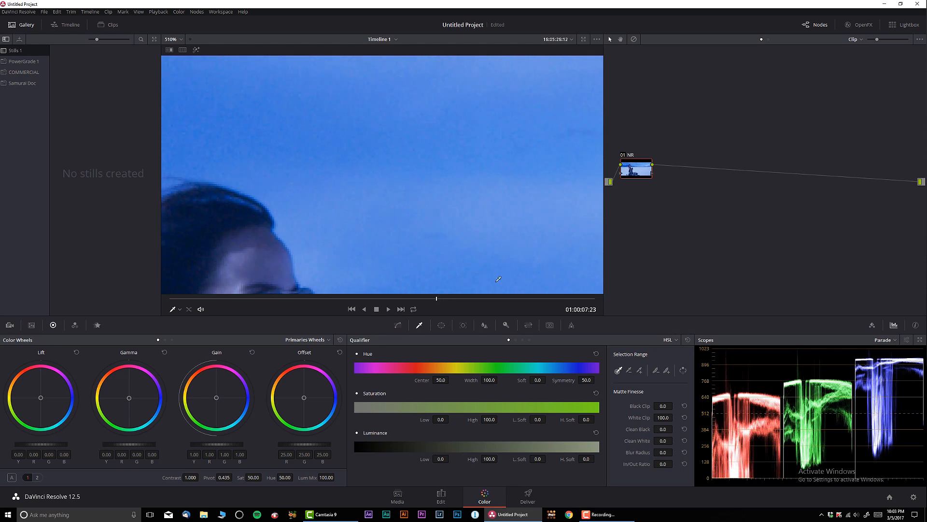
# - Set the NR node's spatial noise reduction to luma 2.0 and chroma 10.0
pyautogui.click(97, 325)
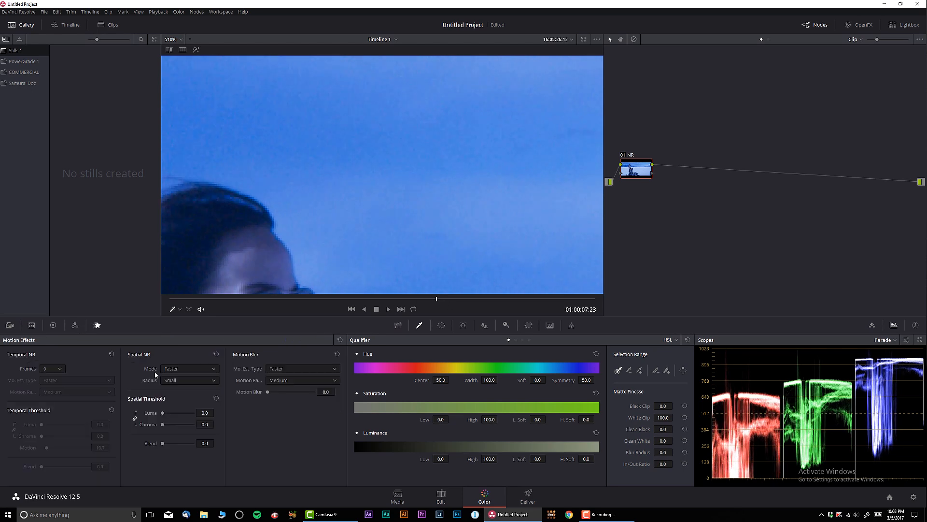
pyautogui.click(204, 412)
pyautogui.write('2')
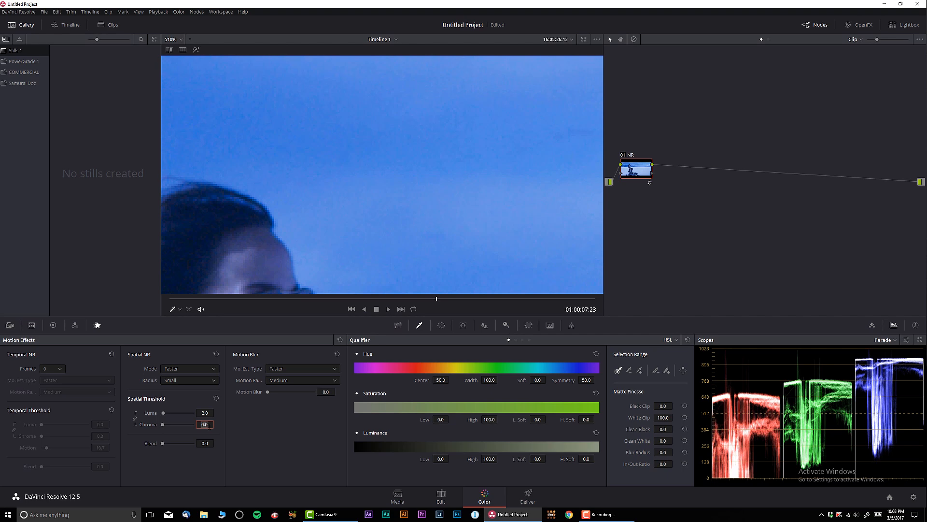
pyautogui.write('10')
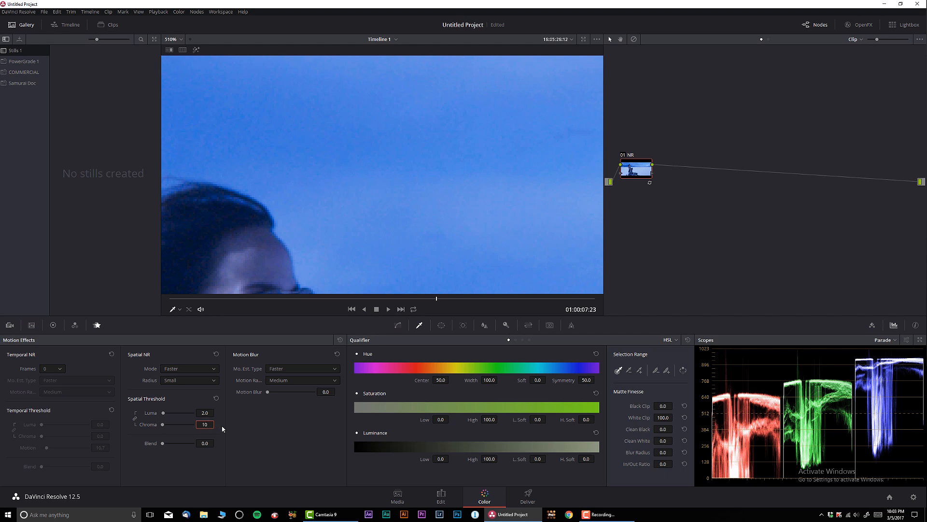
pyautogui.click(205, 424)
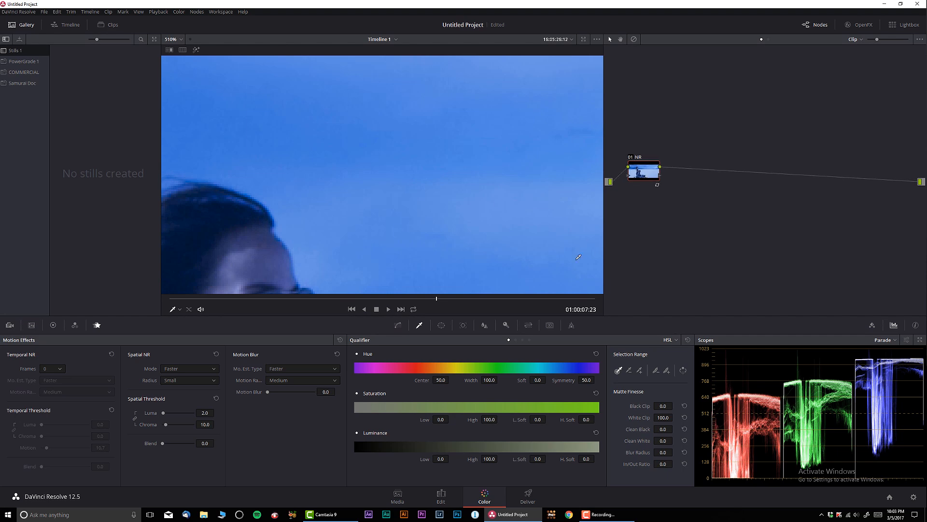
pyautogui.moveTo(580, 281)
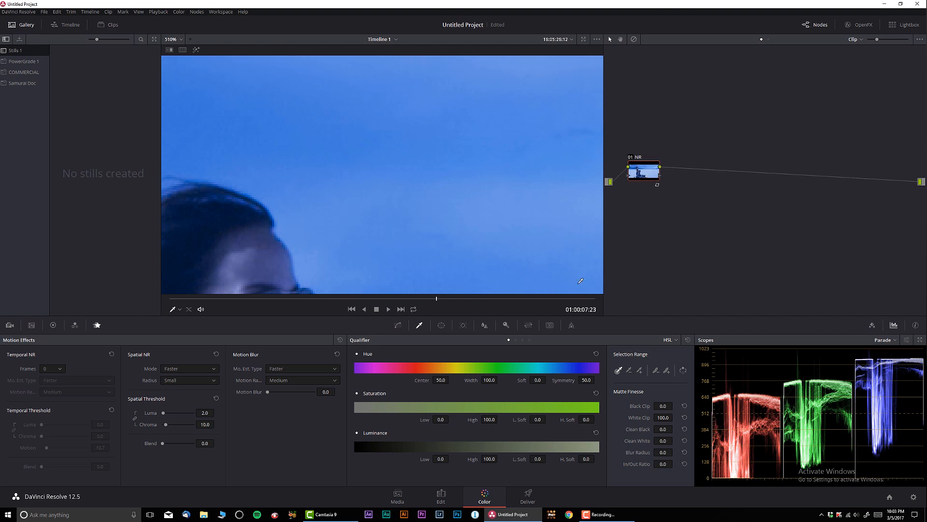
pyautogui.rightClick(683, 170)
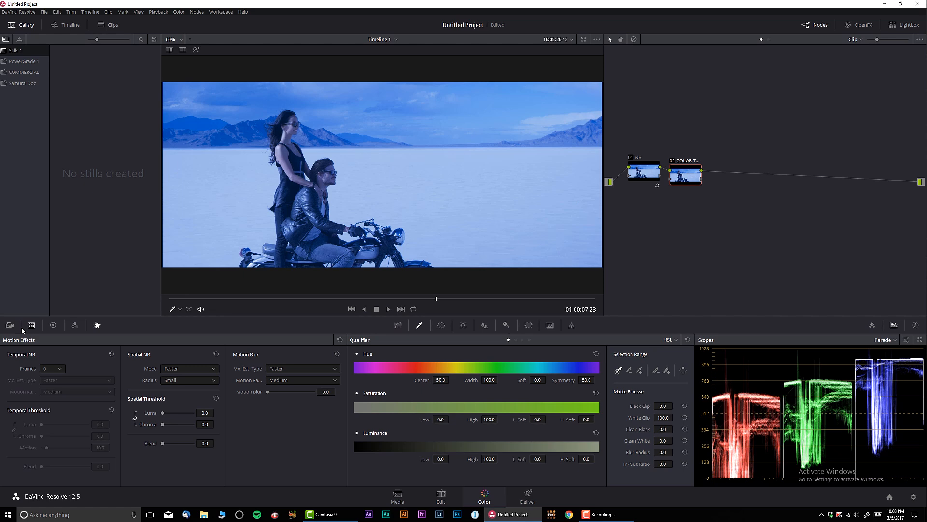
# - Show the Color Wheels palette for the second node
pyautogui.click(52, 325)
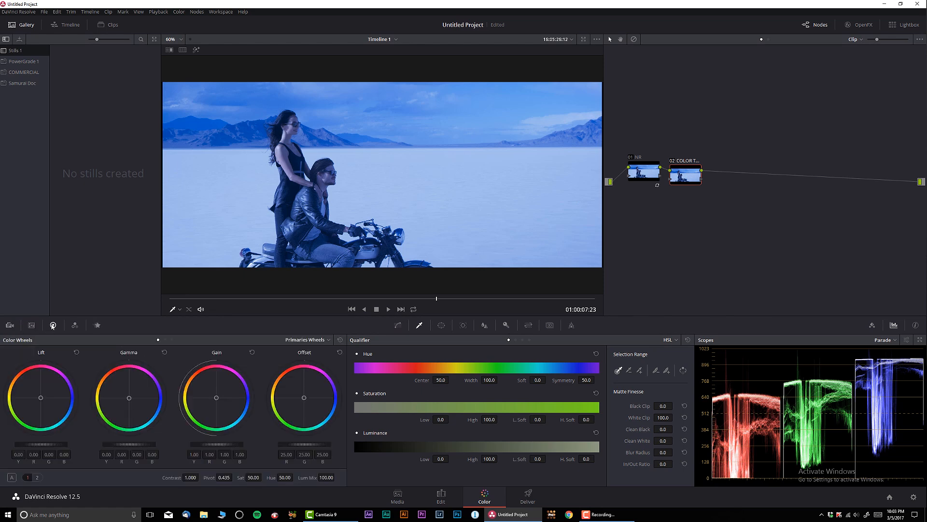
pyautogui.moveTo(97, 324)
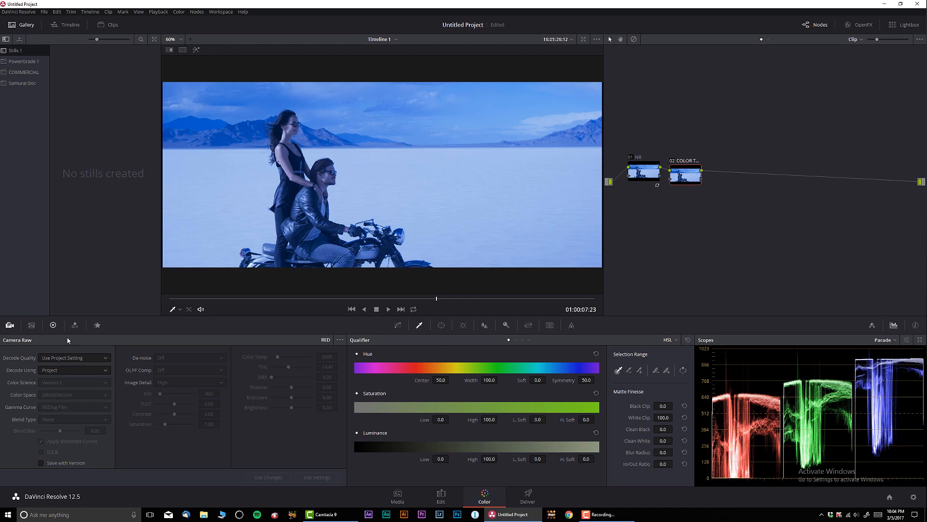
# - Decode the RED clip with clip settings and raise Color Temp to 5000
pyautogui.click(73, 369)
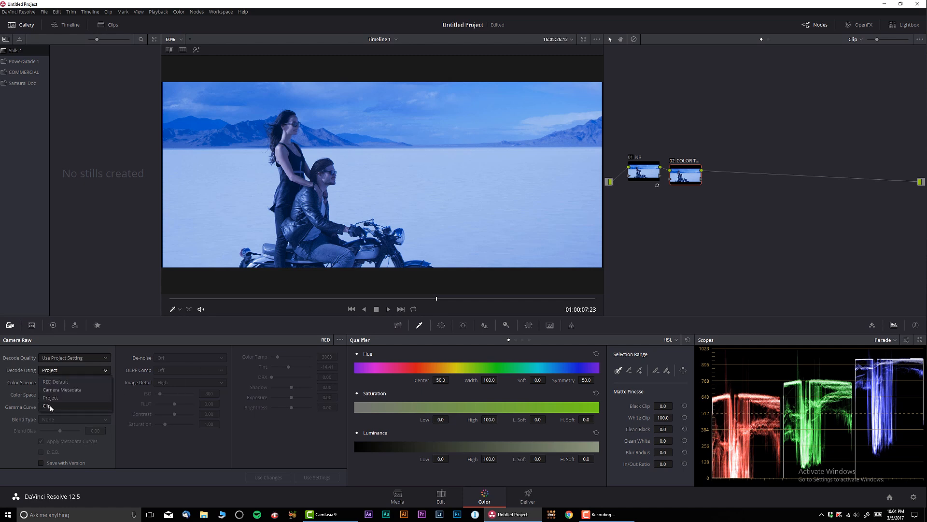
pyautogui.click(50, 407)
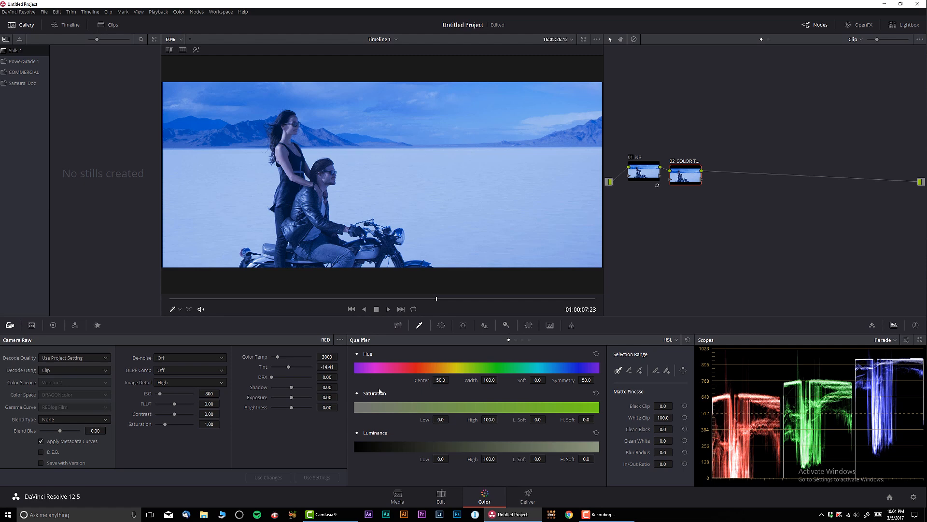
pyautogui.moveTo(371, 387)
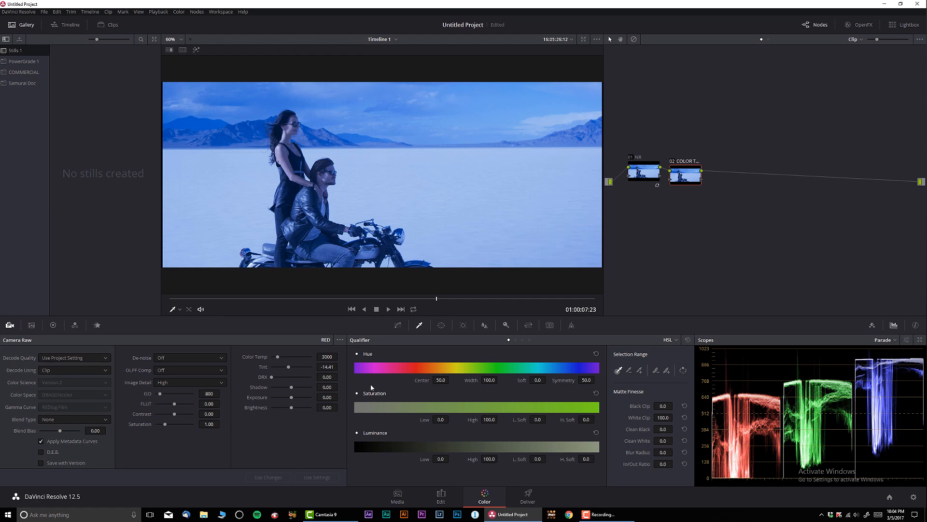
pyautogui.moveTo(117, 364)
pyautogui.write('3240')
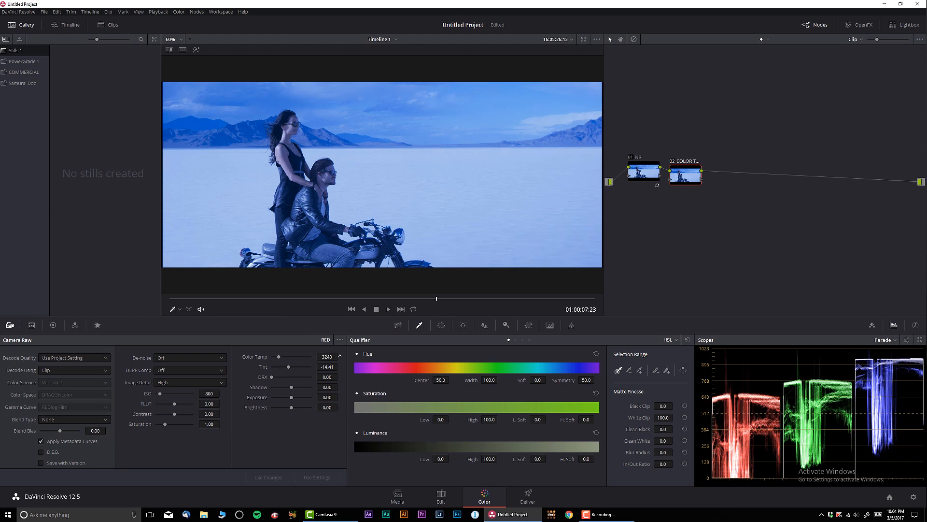
pyautogui.moveTo(277, 357); pyautogui.dragTo(319, 356)
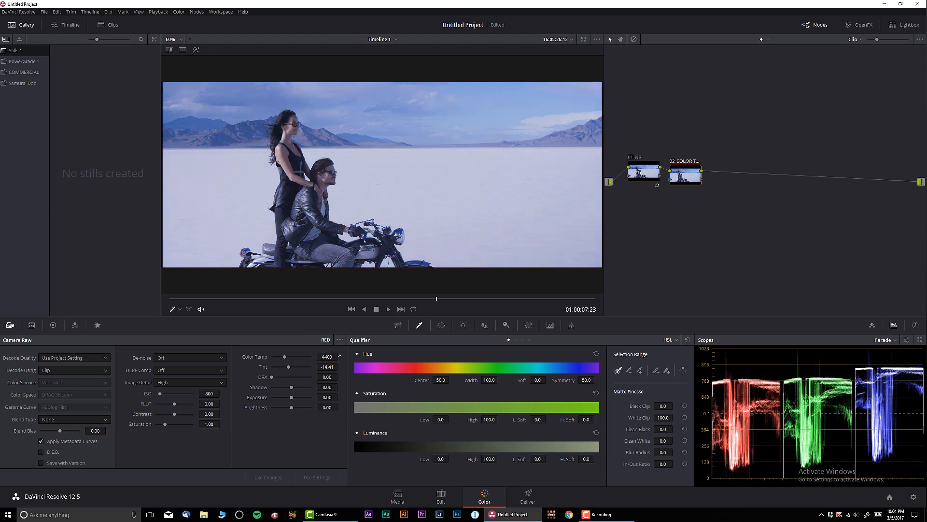
pyautogui.moveTo(289, 356); pyautogui.dragTo(313, 357)
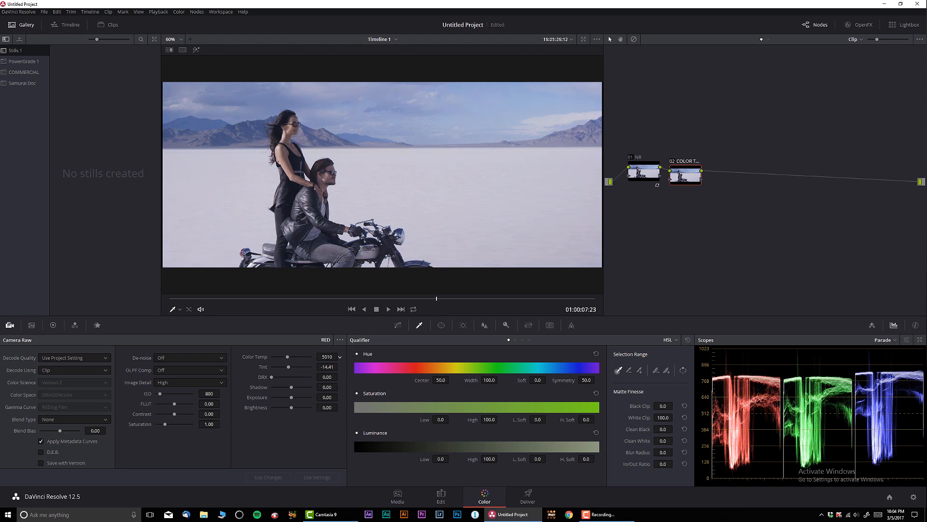
pyautogui.moveTo(451, 290)
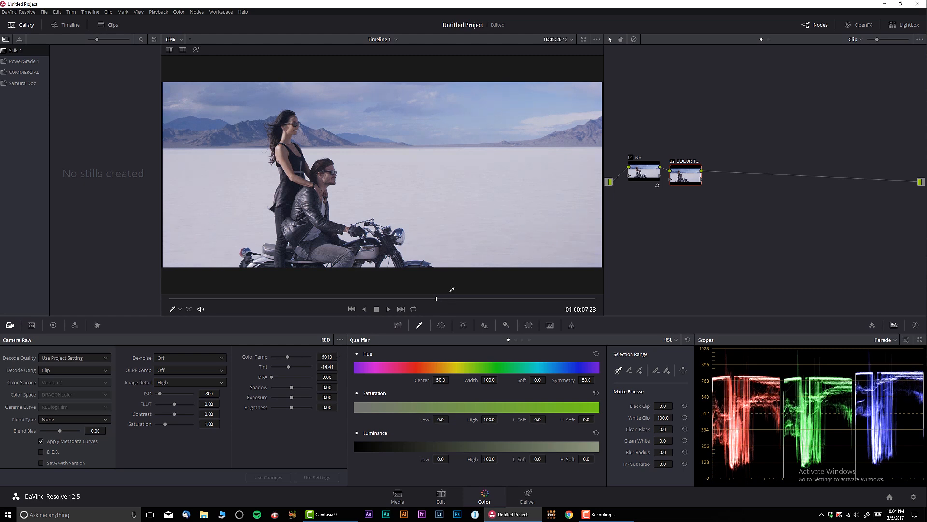
pyautogui.moveTo(659, 296)
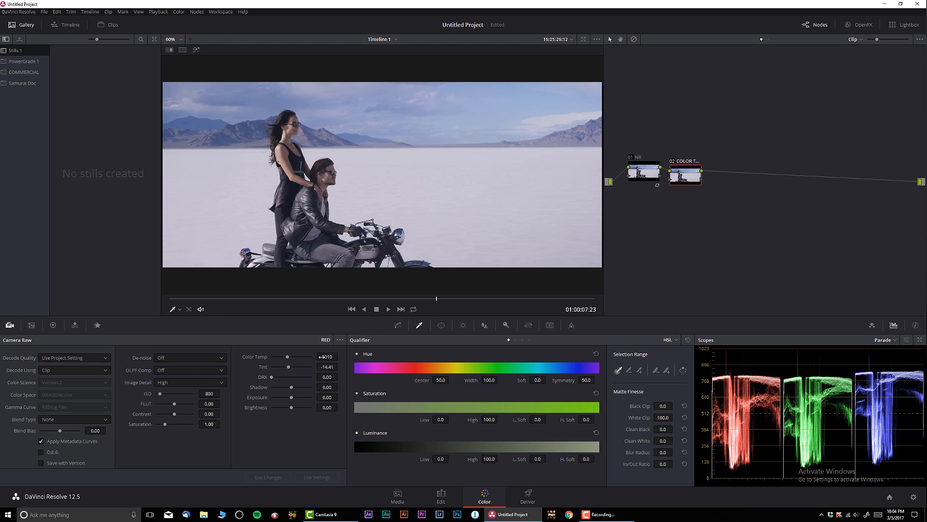
pyautogui.click(327, 356)
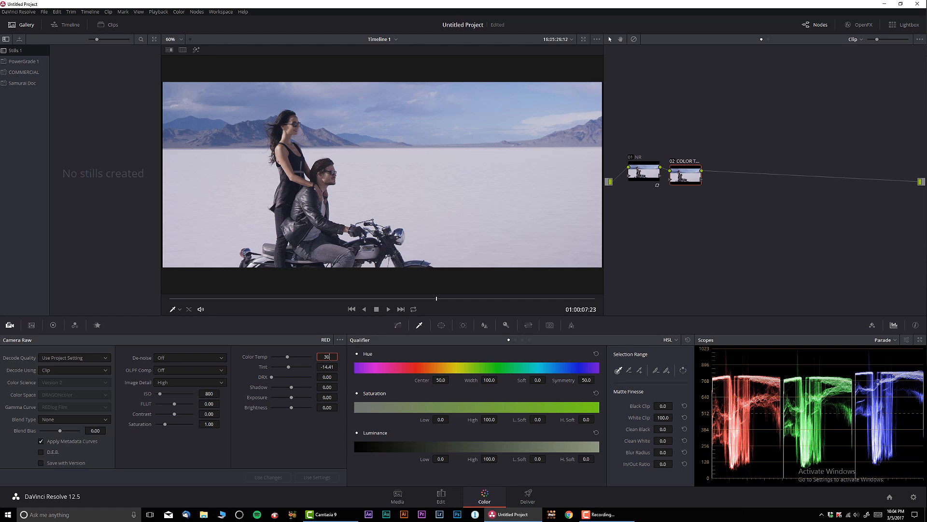
pyautogui.write('3000')
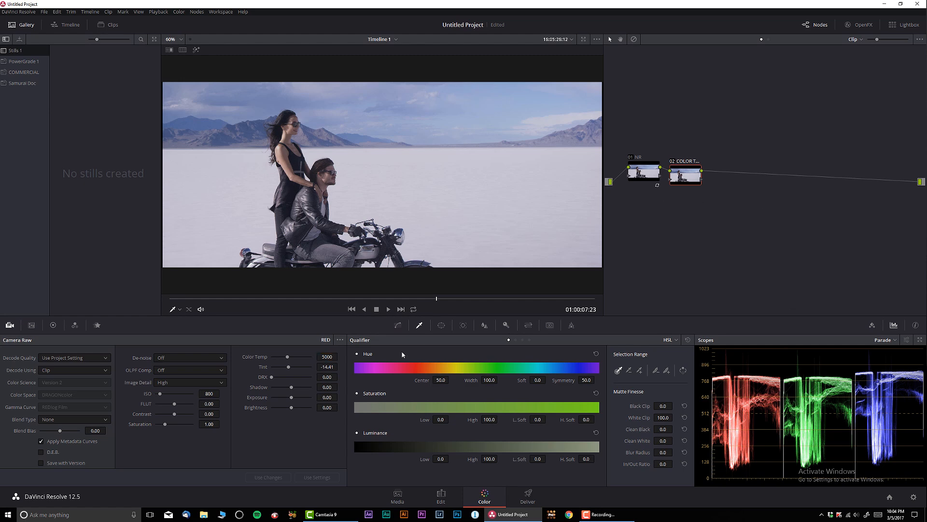
# - Switch the primary correction palette from wheels to Primaries Bars
pyautogui.click(74, 324)
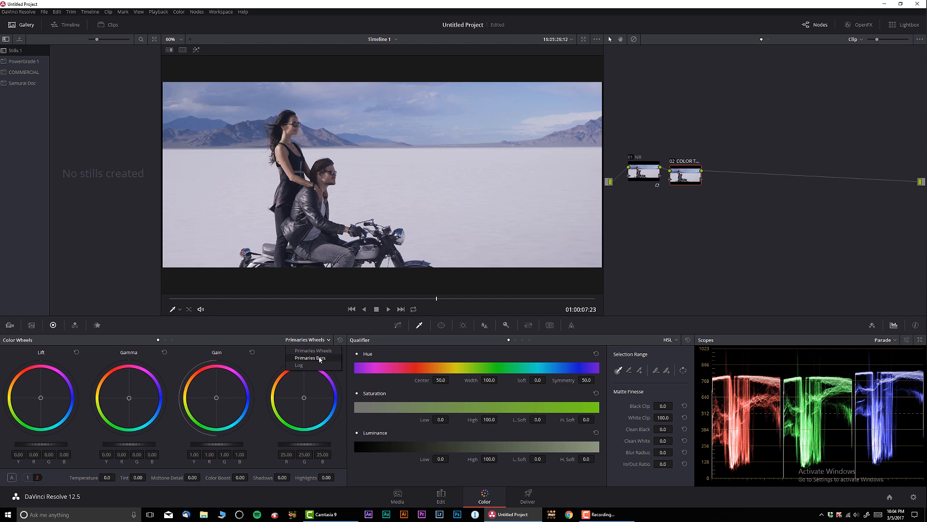
pyautogui.click(310, 358)
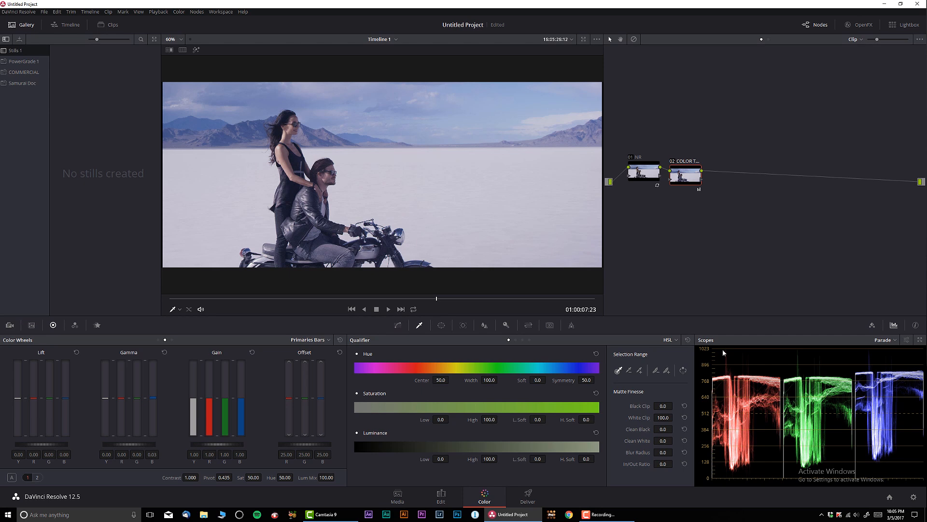
pyautogui.moveTo(164, 352)
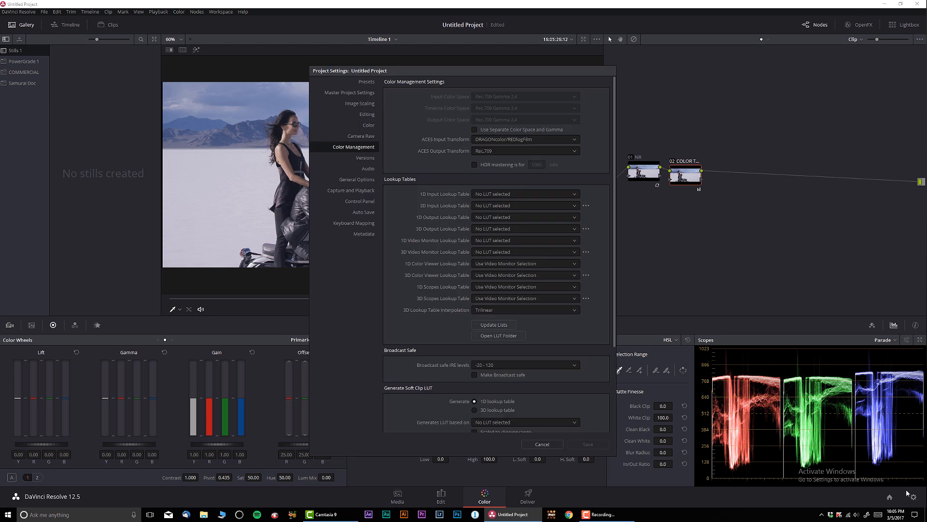
# - Enable 'Luminance mixer defaults to zero' in the project Color settings and save
pyautogui.click(369, 124)
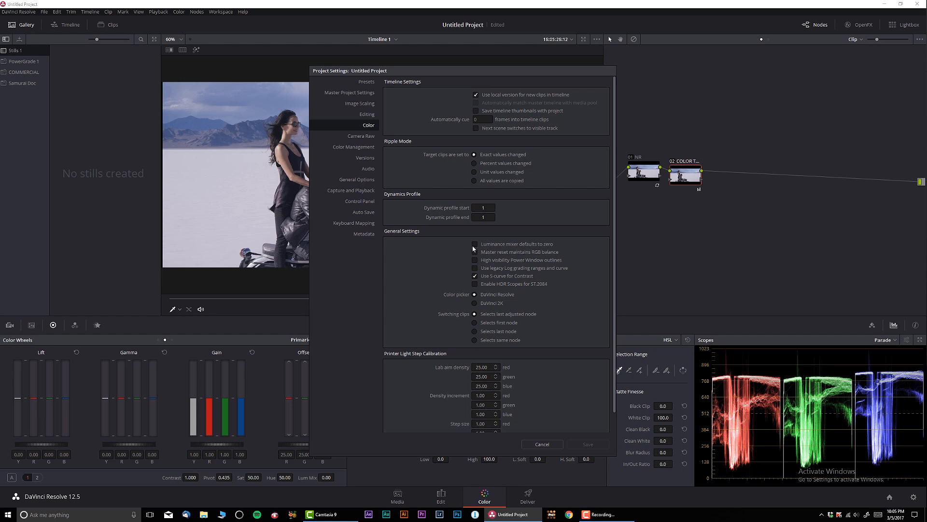
pyautogui.click(475, 243)
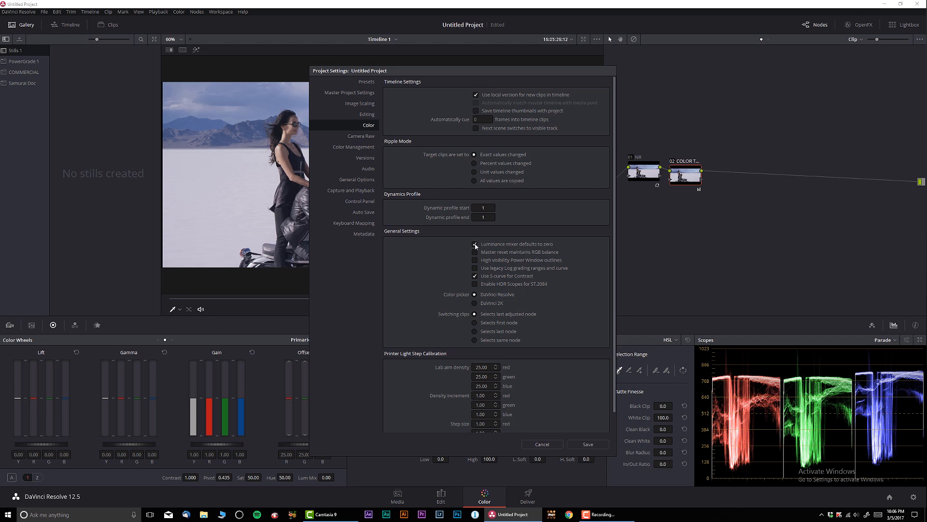
pyautogui.click(541, 444)
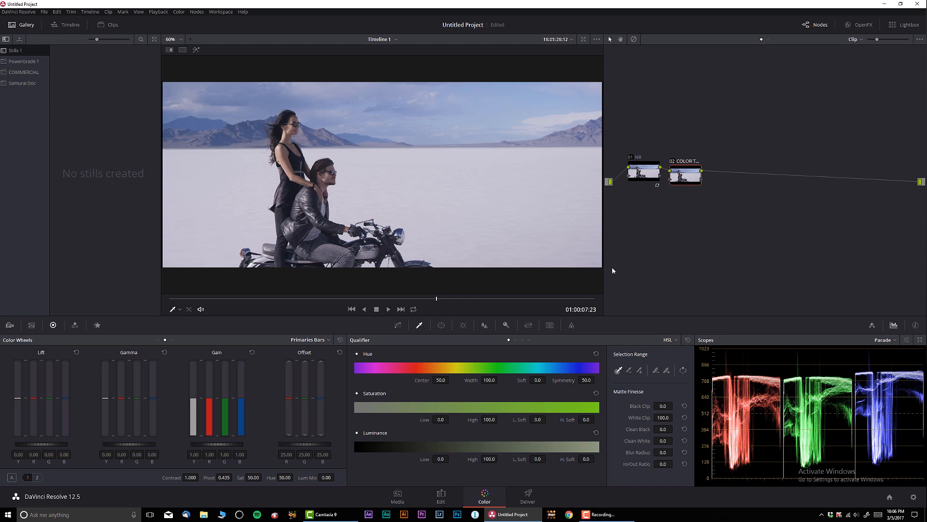
pyautogui.moveTo(178, 399)
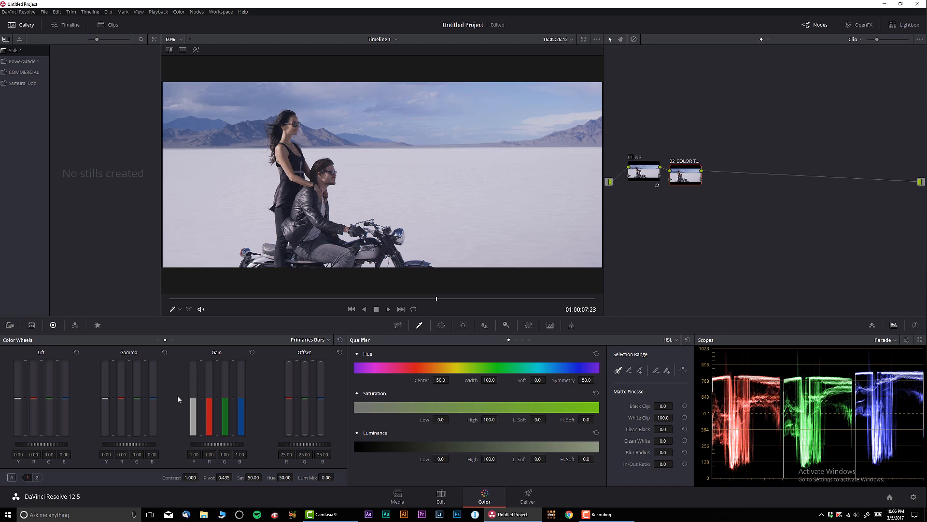
pyautogui.moveTo(160, 398)
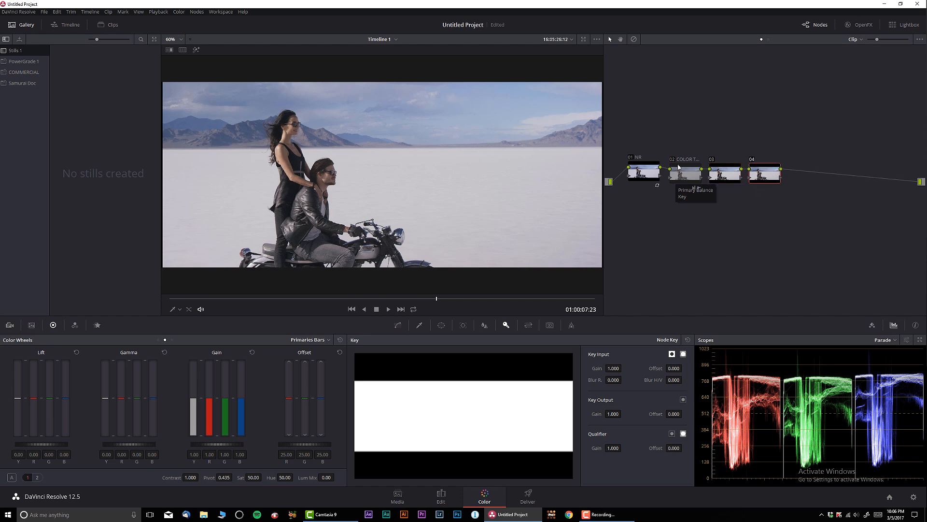
# - Label node 03 Exposure, add a False Color effect, then disable that node
pyautogui.rightClick(724, 172)
pyautogui.write('Exposure')
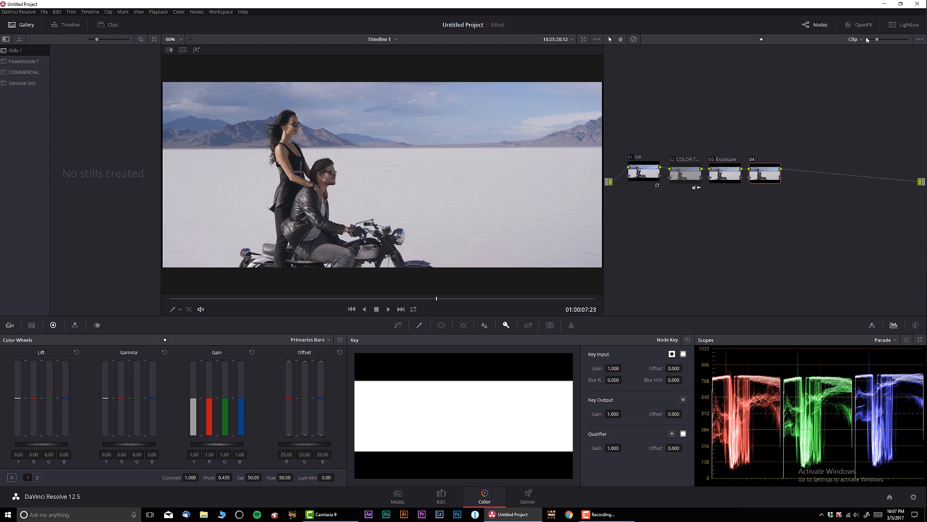
pyautogui.click(859, 24)
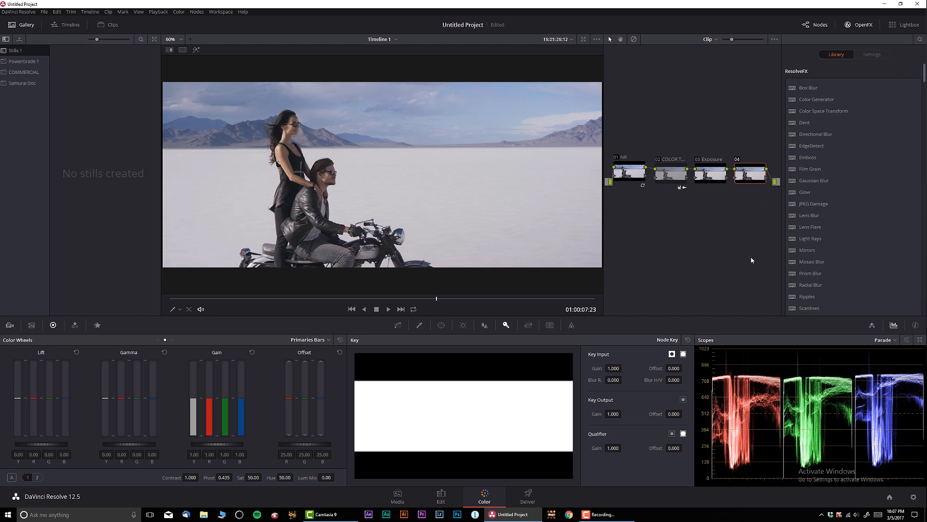
pyautogui.scroll(-3)
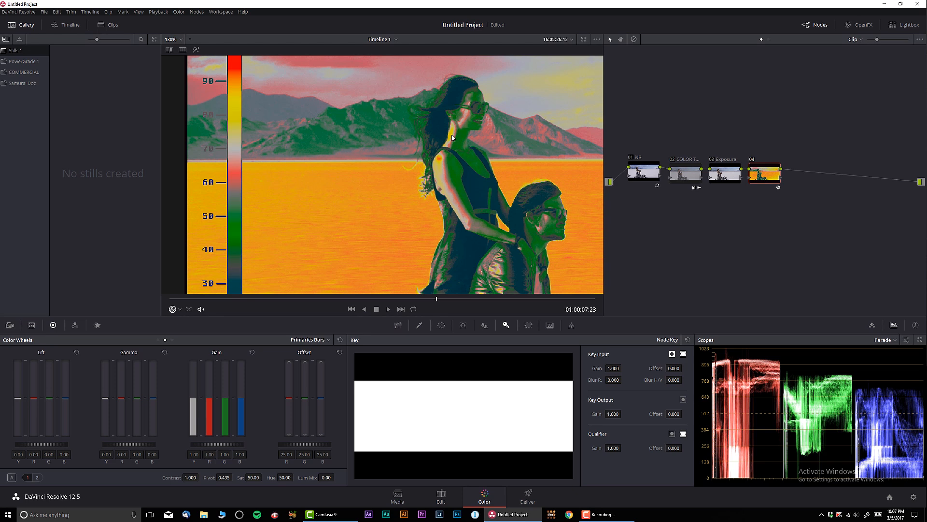
pyautogui.moveTo(473, 224)
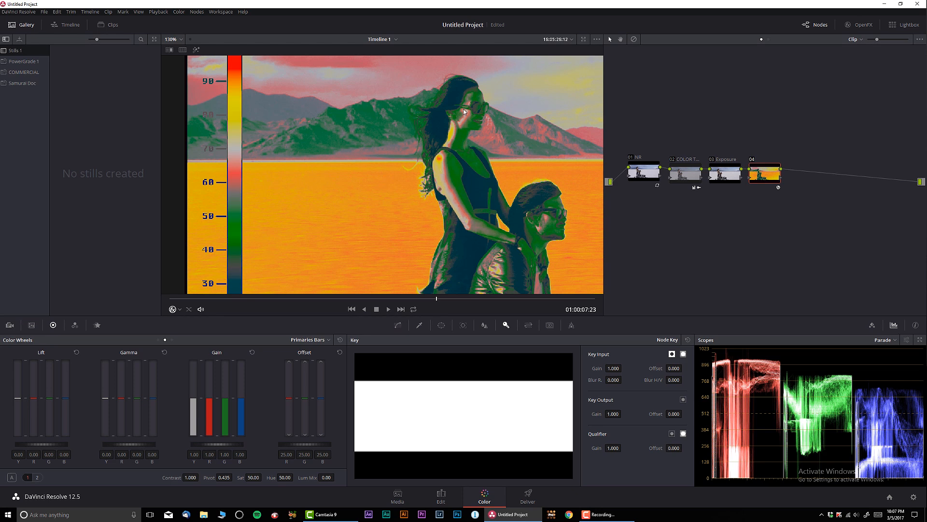
pyautogui.moveTo(485, 213)
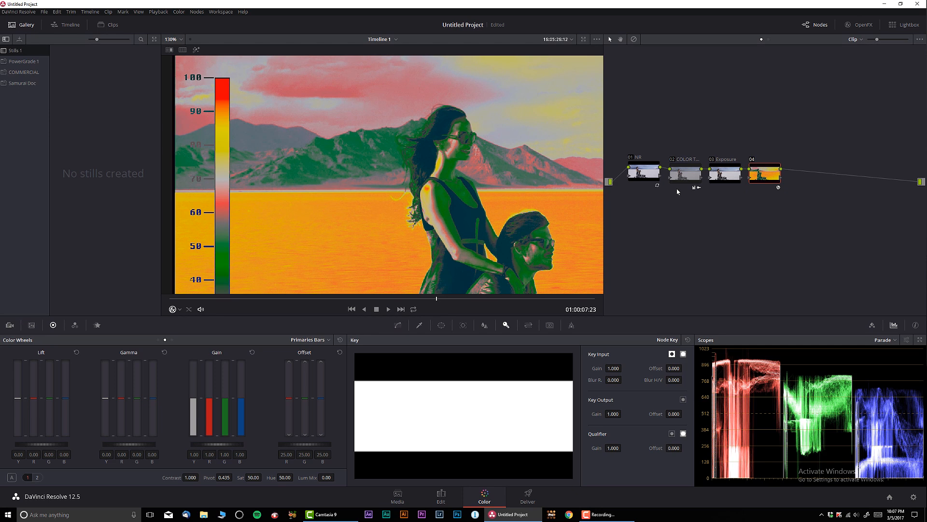
pyautogui.moveTo(768, 373)
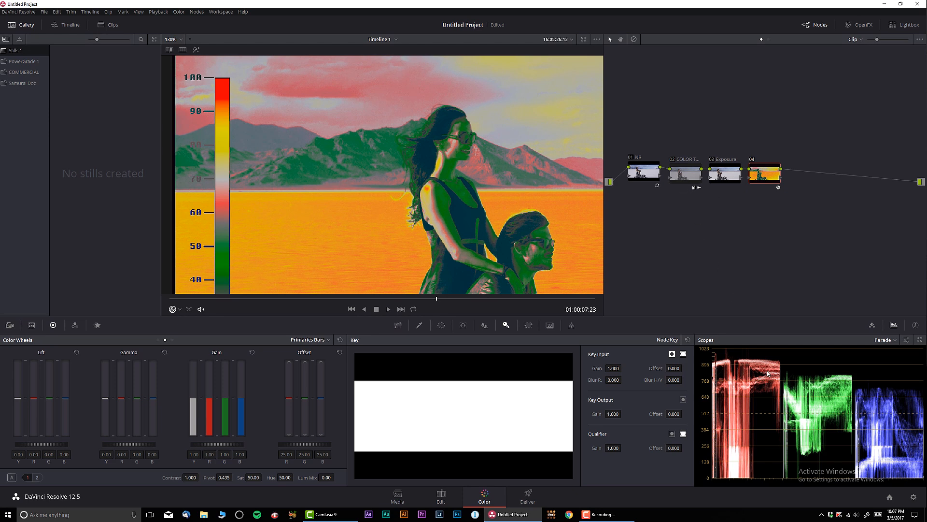
pyautogui.click(765, 171)
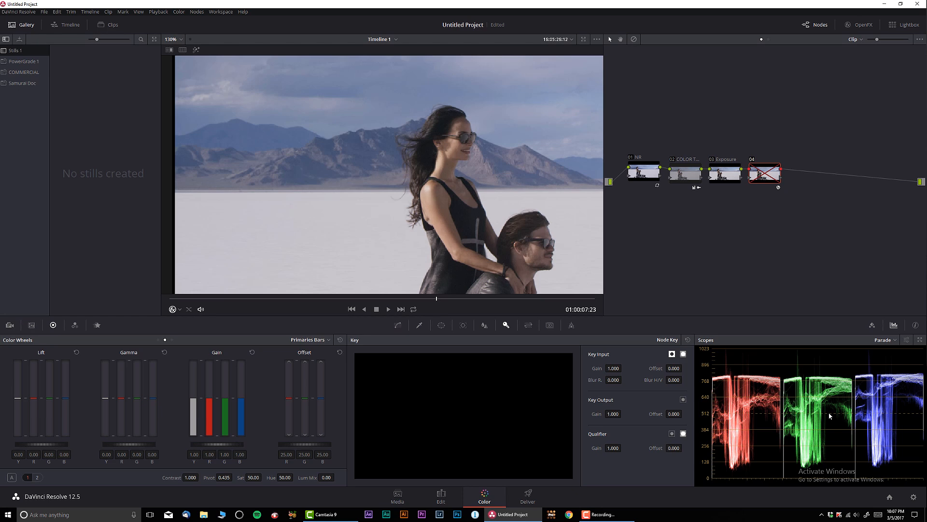
pyautogui.moveTo(856, 163)
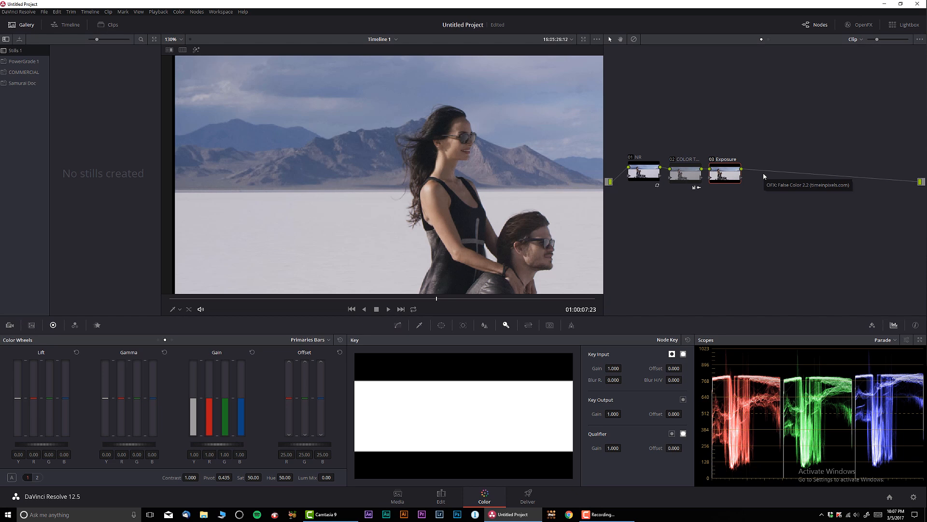
pyautogui.moveTo(763, 176)
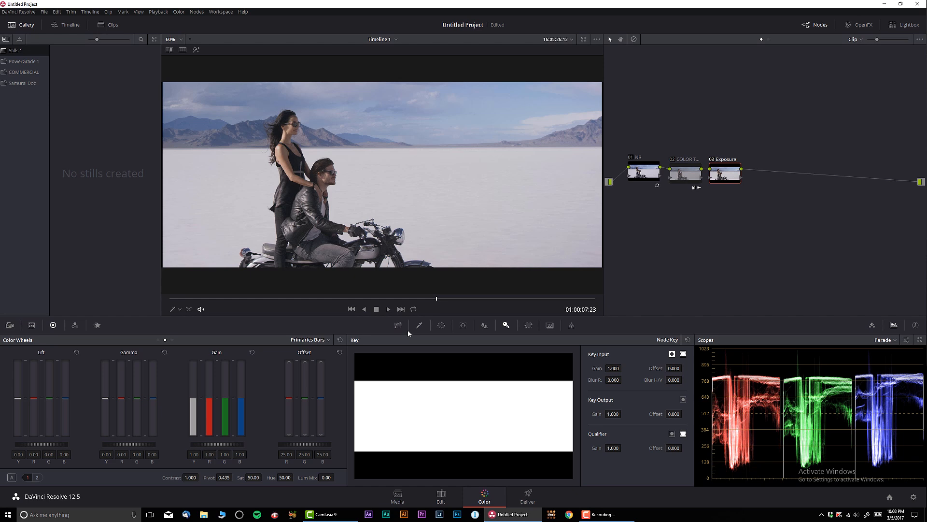
# - Add and refine a point on the Exposure node's Y curve for contrast
pyautogui.click(398, 324)
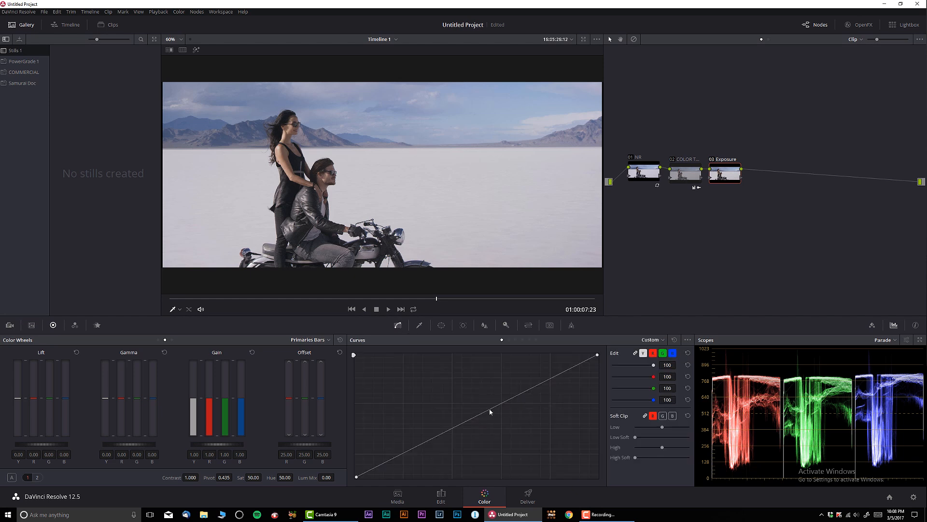
pyautogui.moveTo(477, 412); pyautogui.dragTo(496, 417)
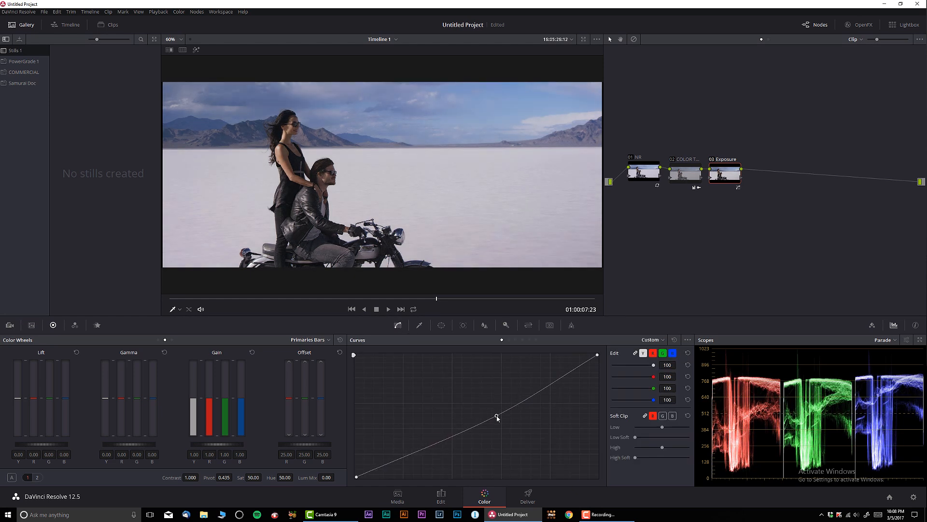
pyautogui.moveTo(497, 416); pyautogui.dragTo(497, 420)
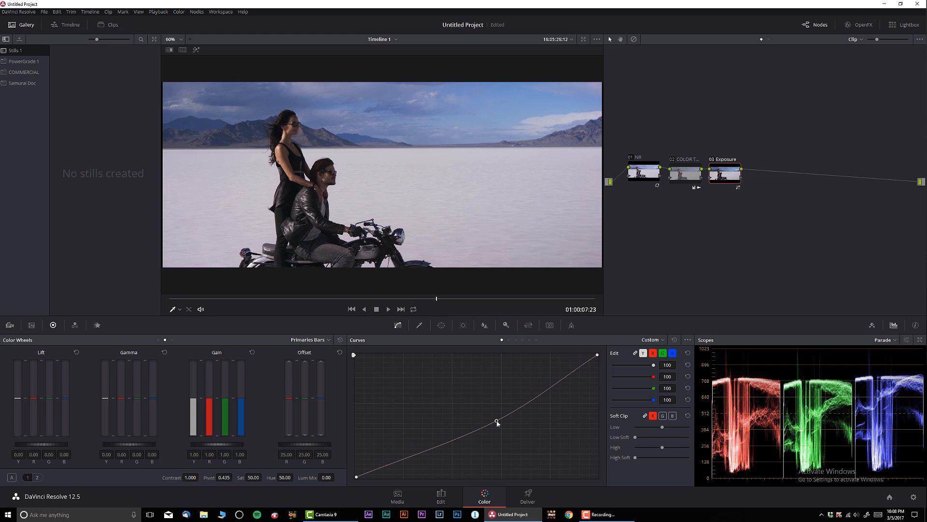
pyautogui.moveTo(496, 421); pyautogui.dragTo(495, 422)
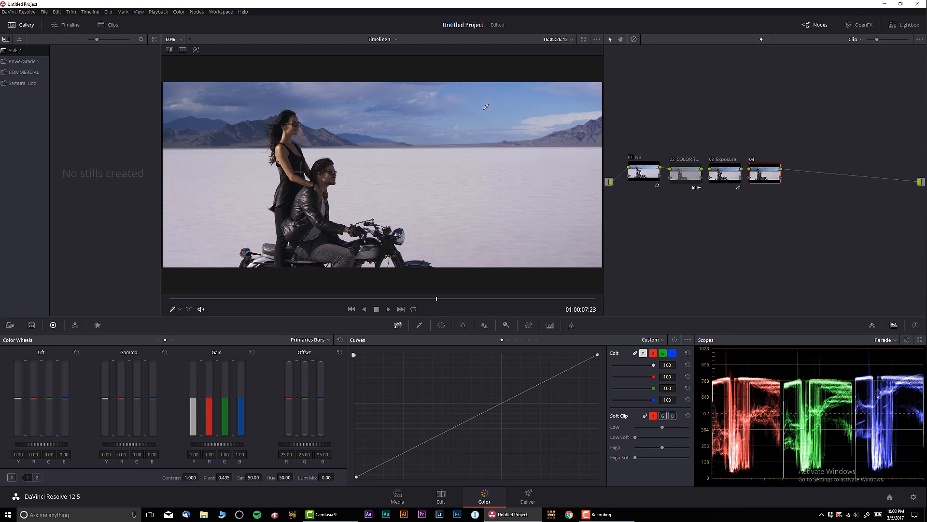
pyautogui.moveTo(485, 105)
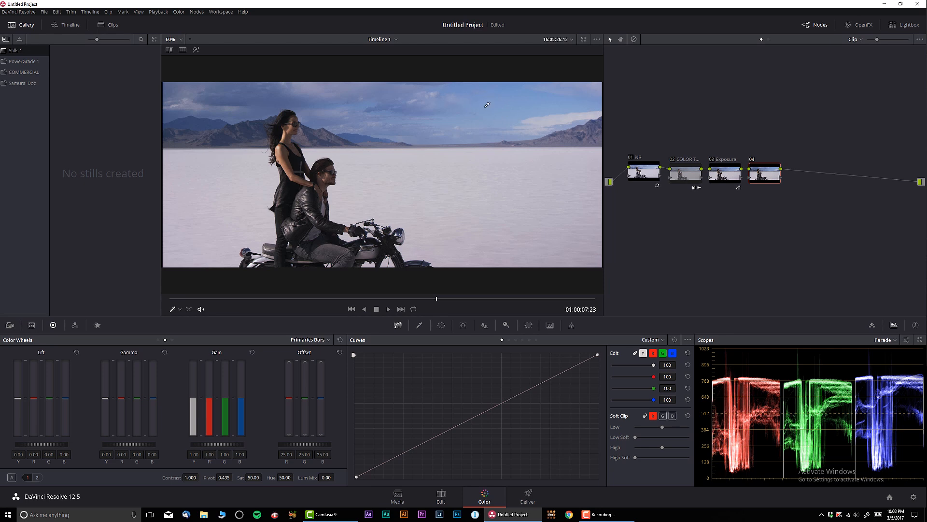
pyautogui.moveTo(661, 342)
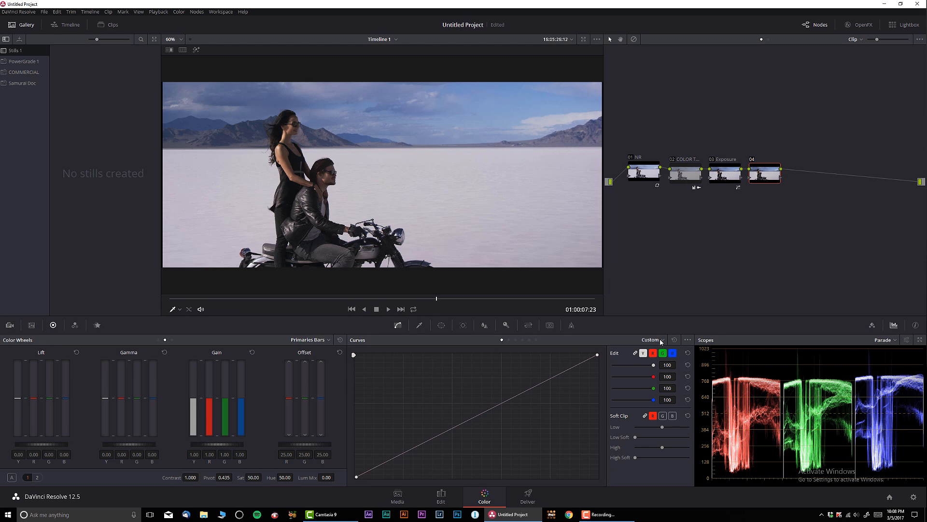
# - Switch node 04's curves to Hue Vs Hue and sample the sky
pyautogui.click(653, 340)
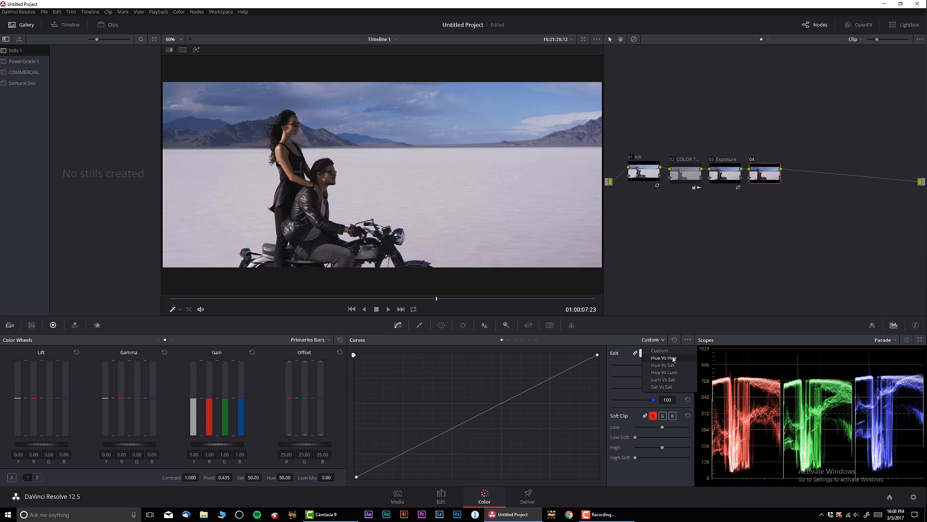
pyautogui.click(662, 357)
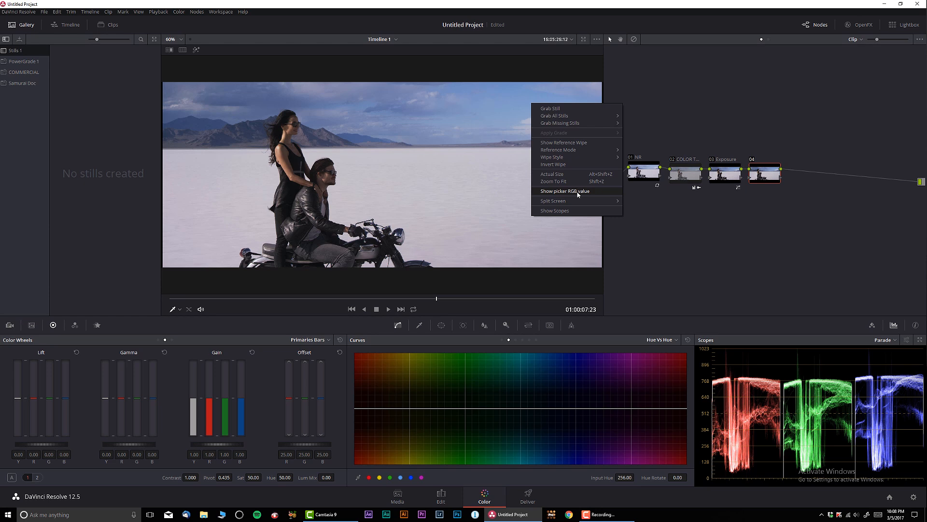
pyautogui.click(565, 190)
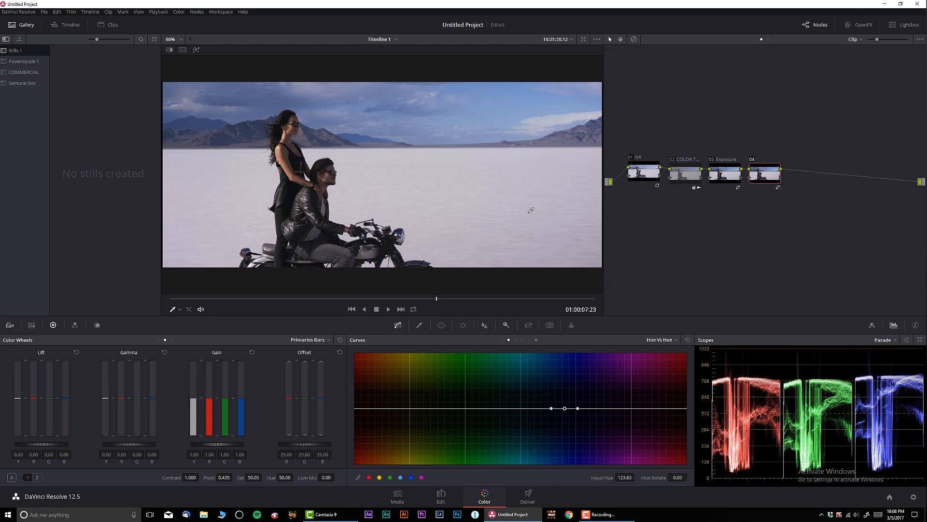
# - Rotate the blue sky hue subtly toward cyan with a gentle curve point adjustment
pyautogui.moveTo(564, 409); pyautogui.dragTo(565, 394)
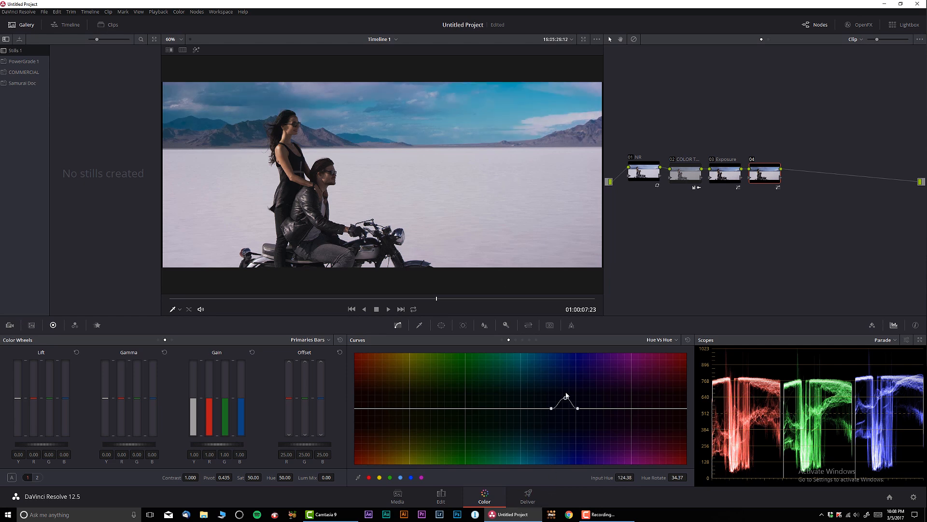
pyautogui.moveTo(577, 406); pyautogui.dragTo(576, 411)
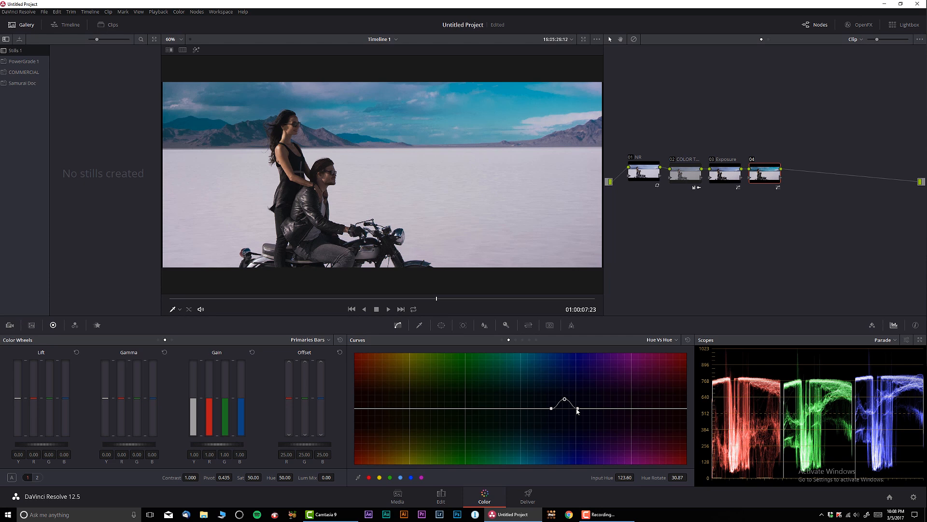
pyautogui.moveTo(564, 398); pyautogui.dragTo(538, 410)
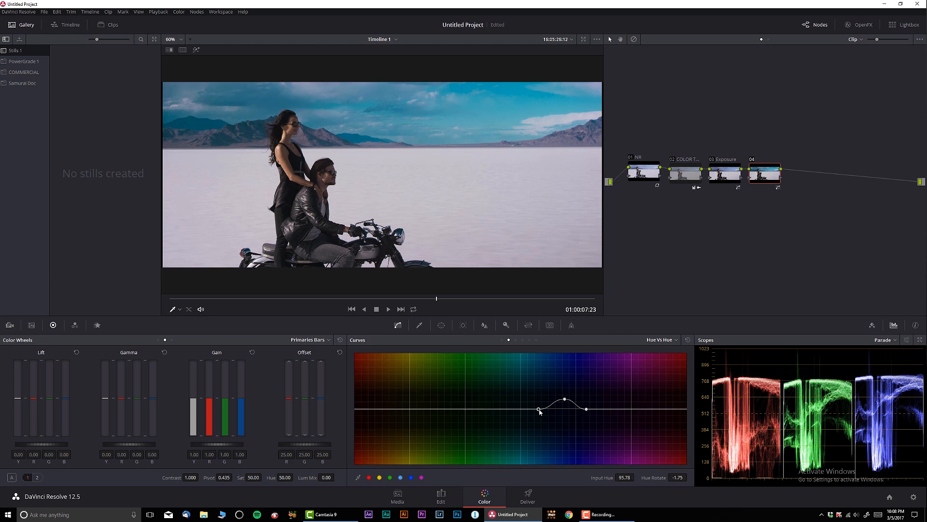
pyautogui.moveTo(538, 410); pyautogui.dragTo(557, 408)
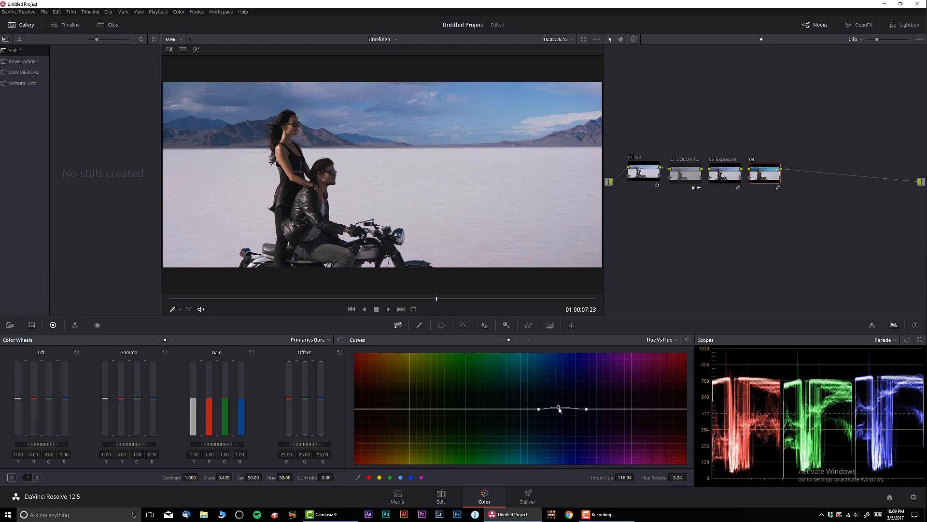
pyautogui.moveTo(557, 408); pyautogui.dragTo(558, 409)
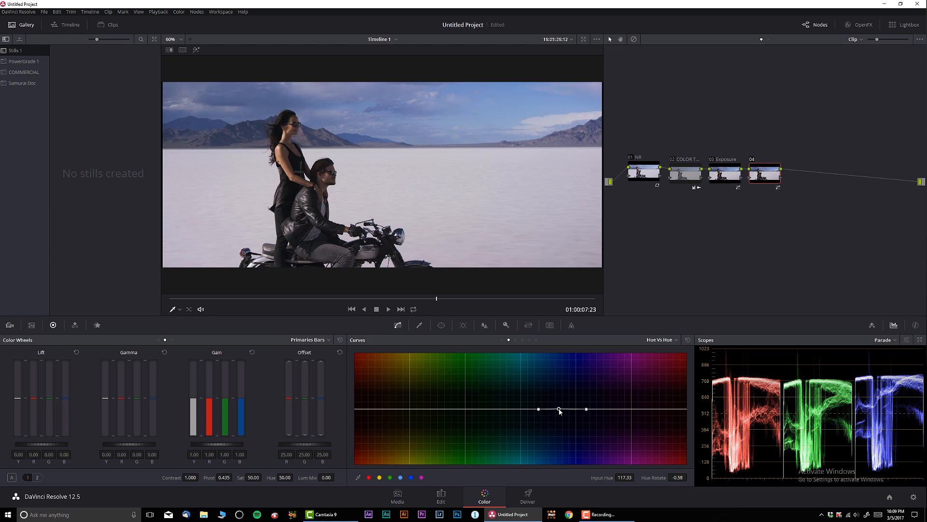
pyautogui.moveTo(558, 410); pyautogui.dragTo(558, 405)
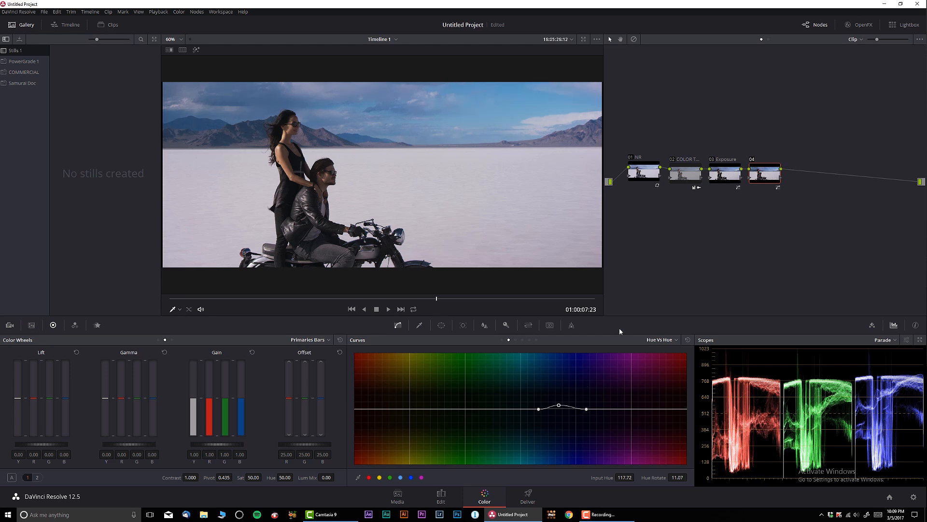
pyautogui.moveTo(560, 408); pyautogui.dragTo(561, 405)
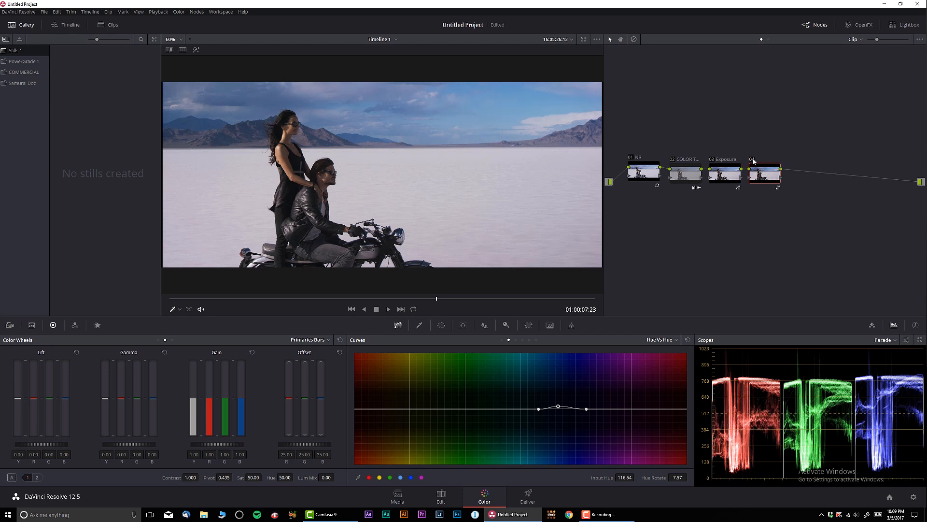
pyautogui.moveTo(711, 247)
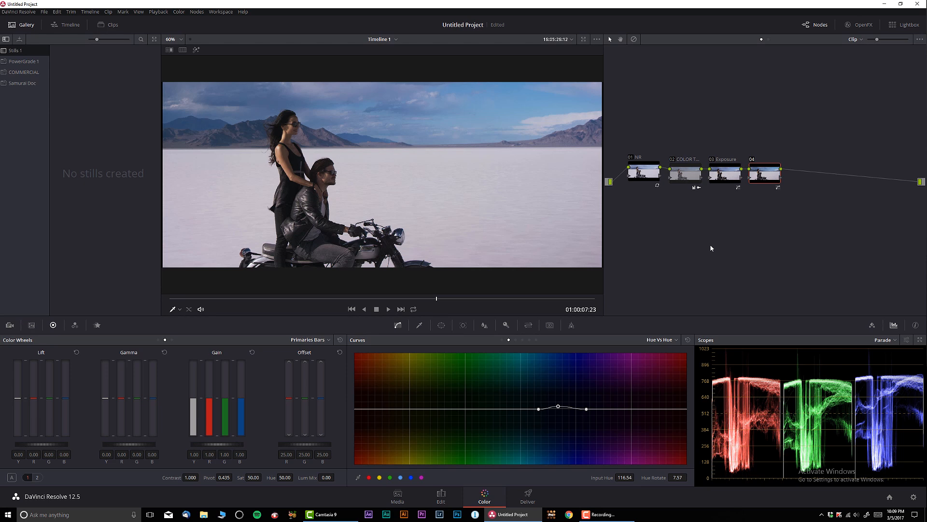
# - Change node 04's label to 'Sky'
pyautogui.rightClick(764, 171)
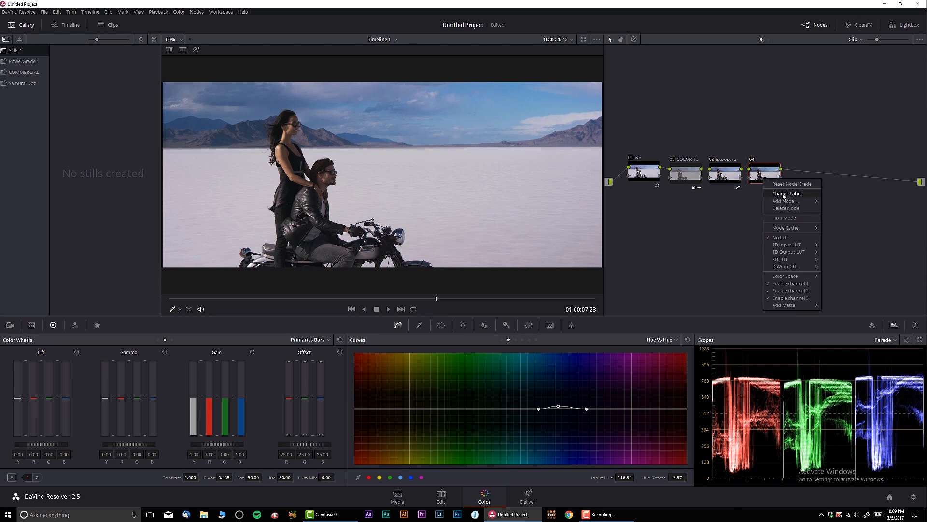
pyautogui.click(787, 193)
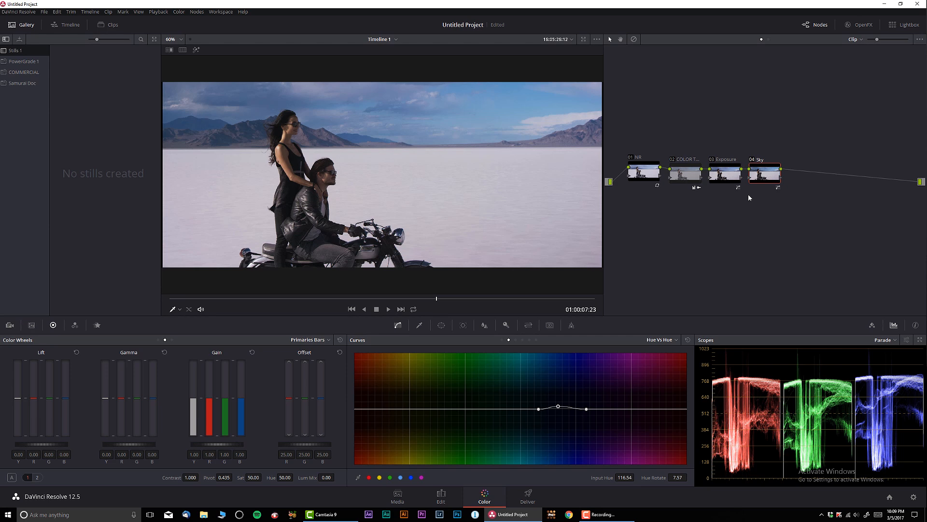
pyautogui.moveTo(443, 319)
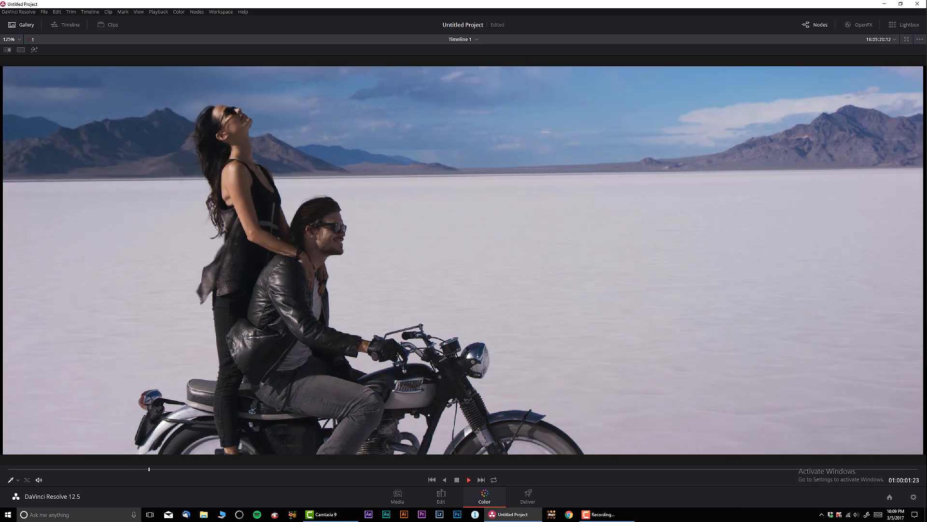
pyautogui.click(468, 479)
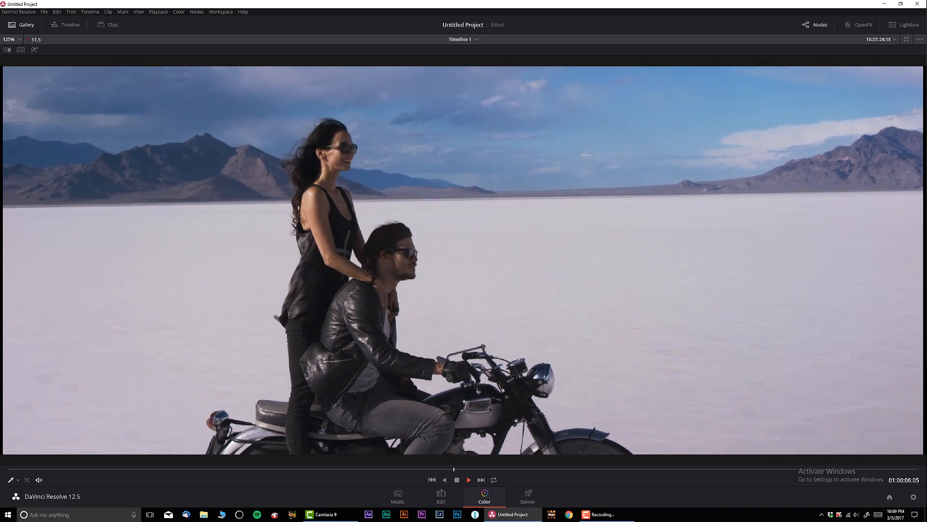
pyautogui.click(469, 480)
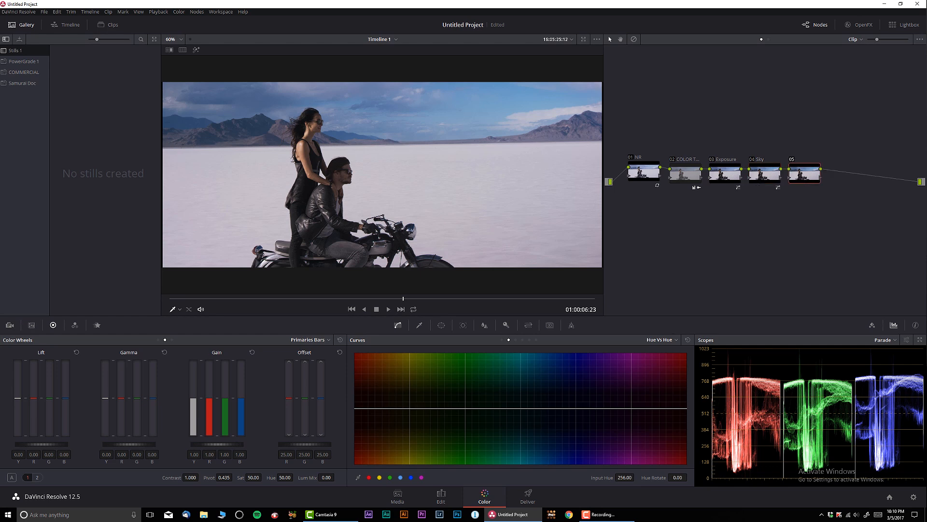
# - Label node 05 'Highlights' and lower the top of its blue curve
pyautogui.rightClick(802, 173)
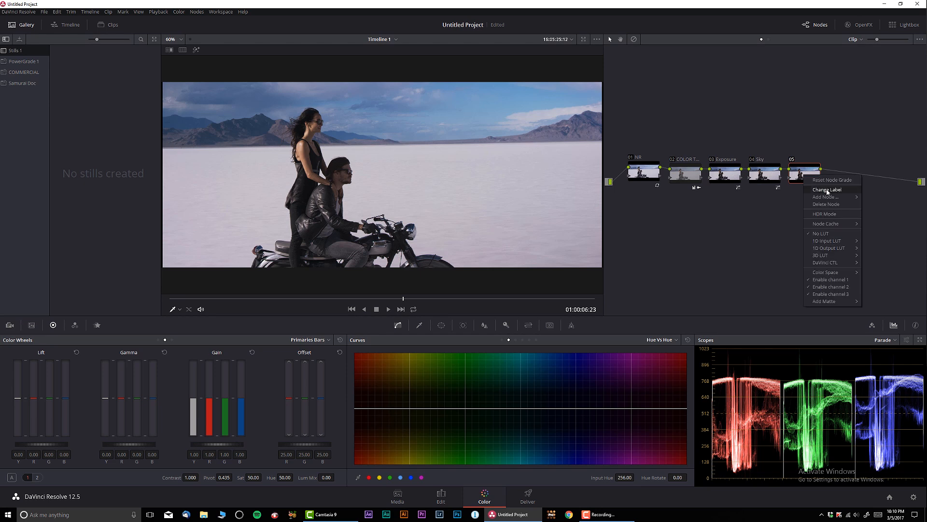
pyautogui.click(826, 189)
pyautogui.write('Highlights')
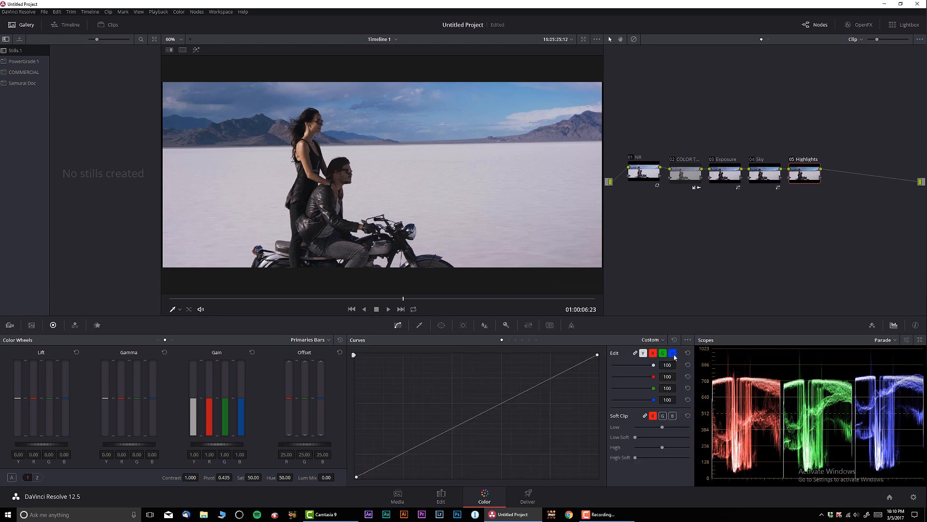
pyautogui.click(673, 352)
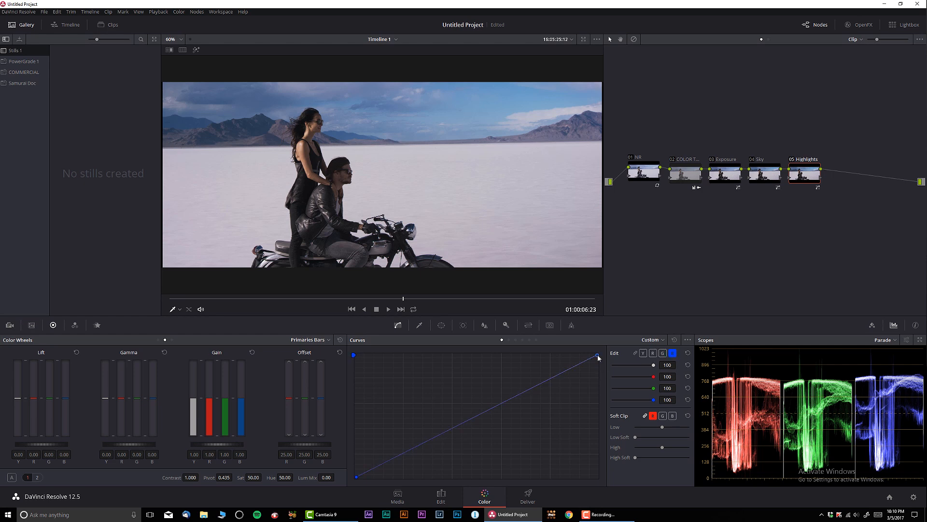
pyautogui.moveTo(597, 356); pyautogui.dragTo(597, 365)
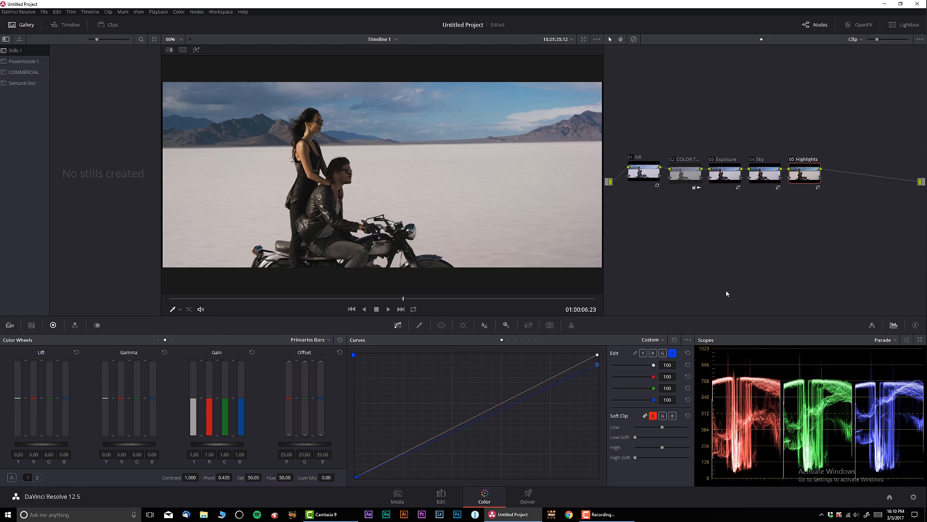
pyautogui.moveTo(720, 263)
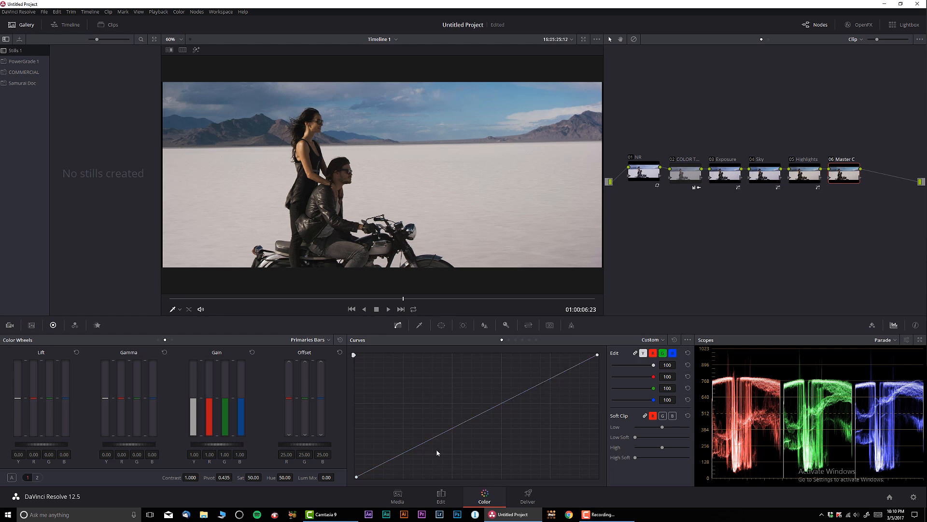
pyautogui.moveTo(453, 432)
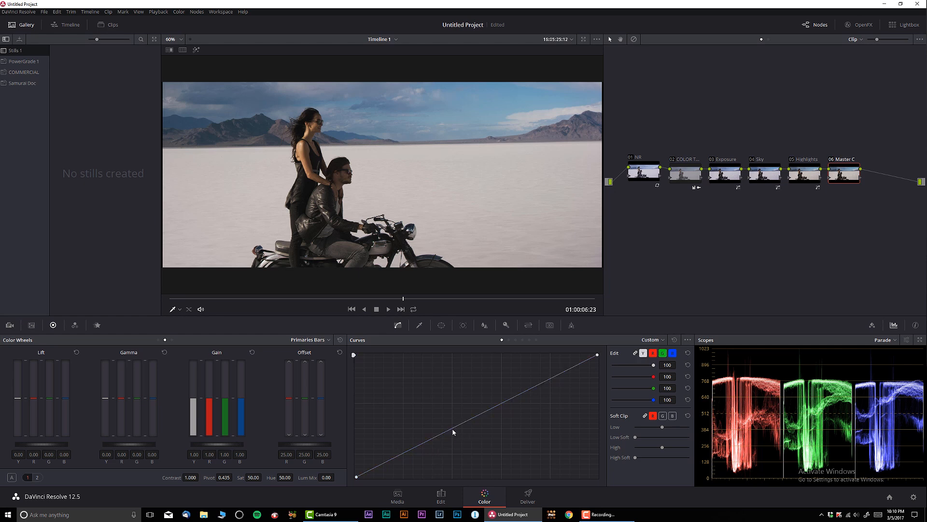
# - Add midtone and shadow points to the sixth node's master curve and lift the blacks
pyautogui.click(451, 428)
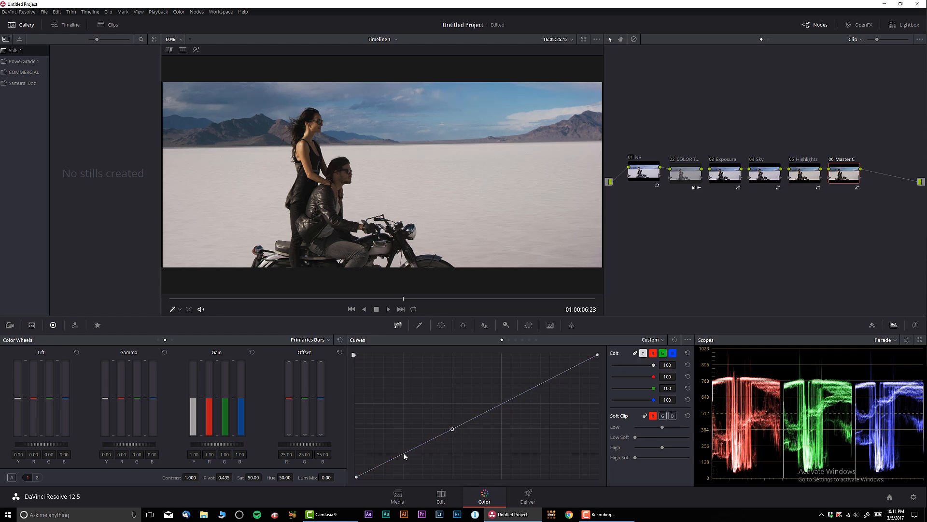
pyautogui.click(402, 452)
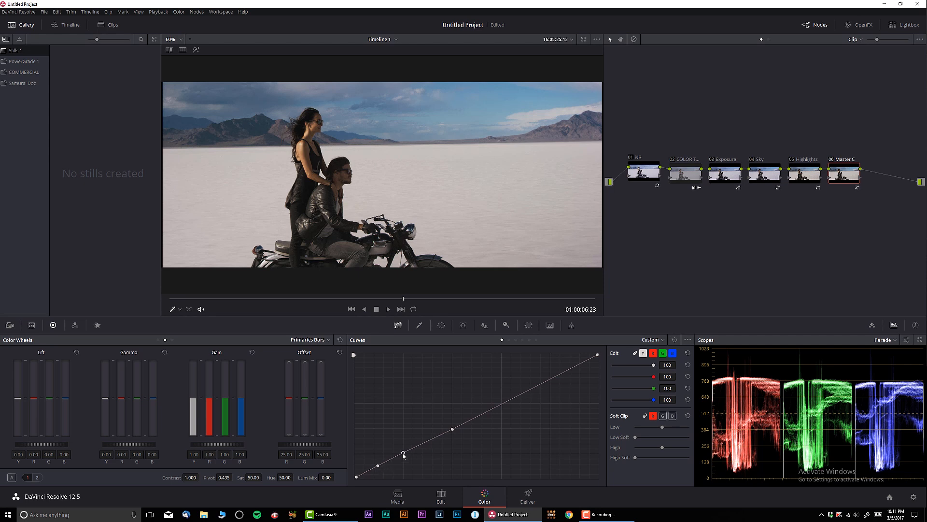
pyautogui.moveTo(404, 456); pyautogui.dragTo(408, 460)
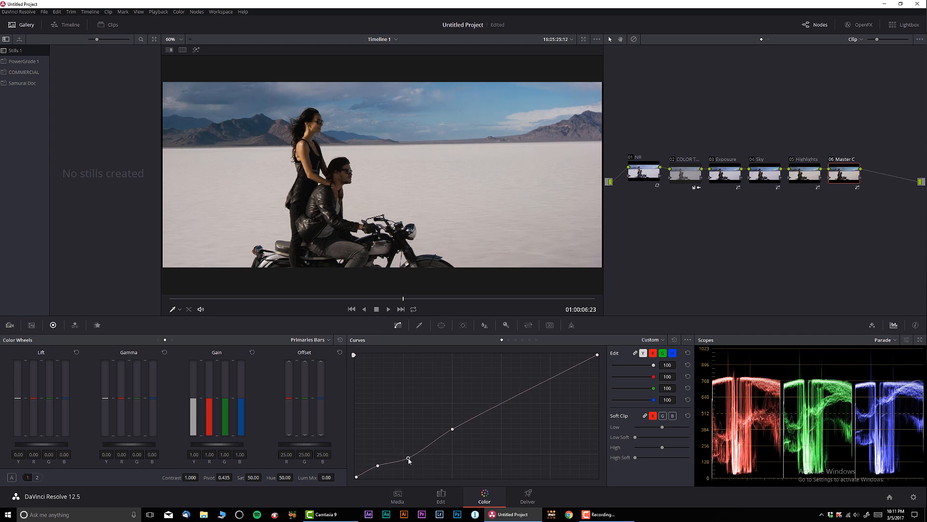
pyautogui.moveTo(408, 457); pyautogui.dragTo(406, 460)
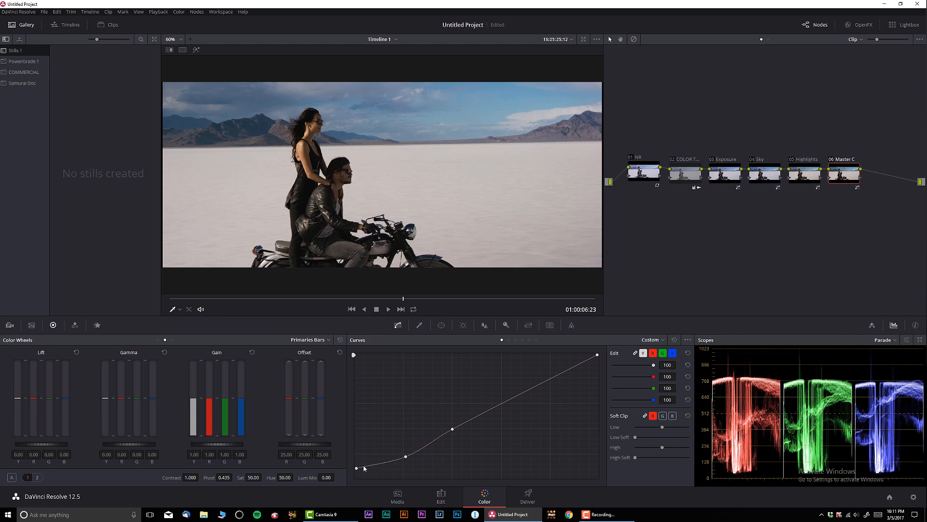
pyautogui.moveTo(361, 467); pyautogui.dragTo(356, 466)
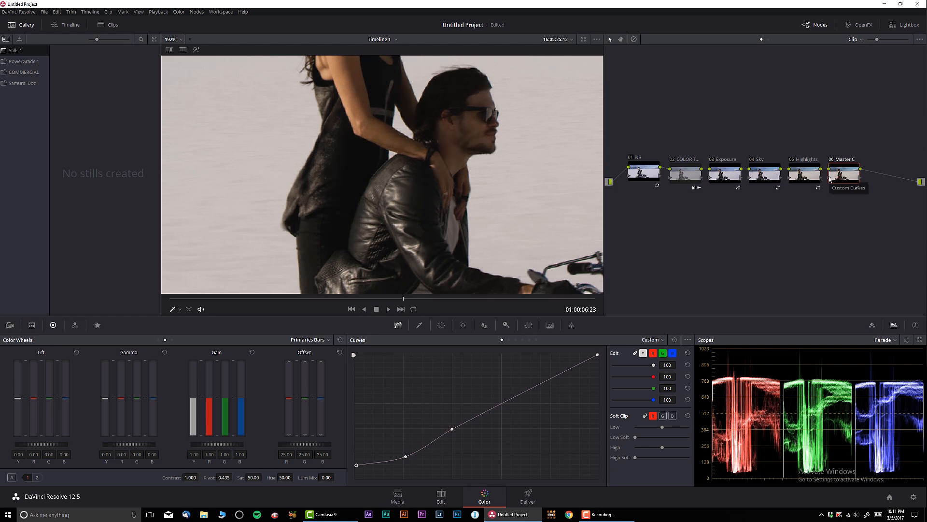
pyautogui.click(842, 173)
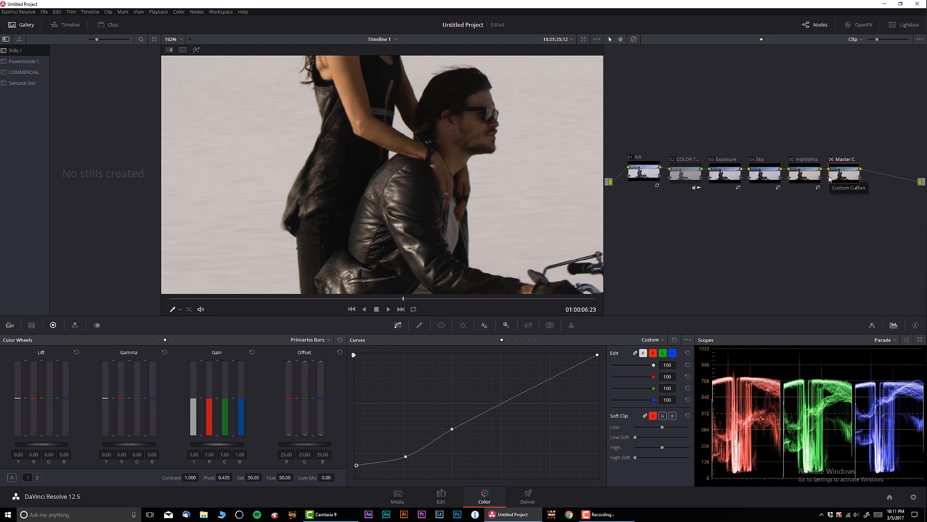
pyautogui.click(844, 172)
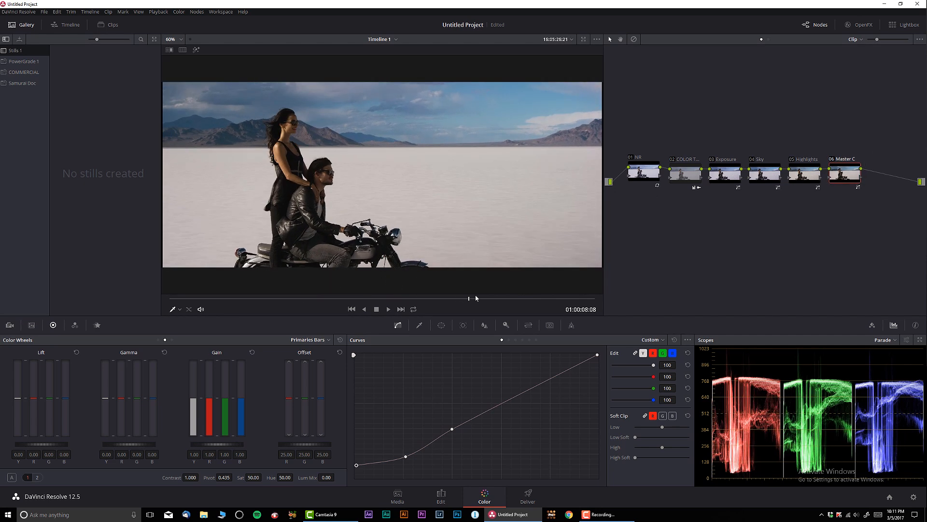
# - Move to a later frame and add the LIGHT node after Exposure
pyautogui.click(388, 309)
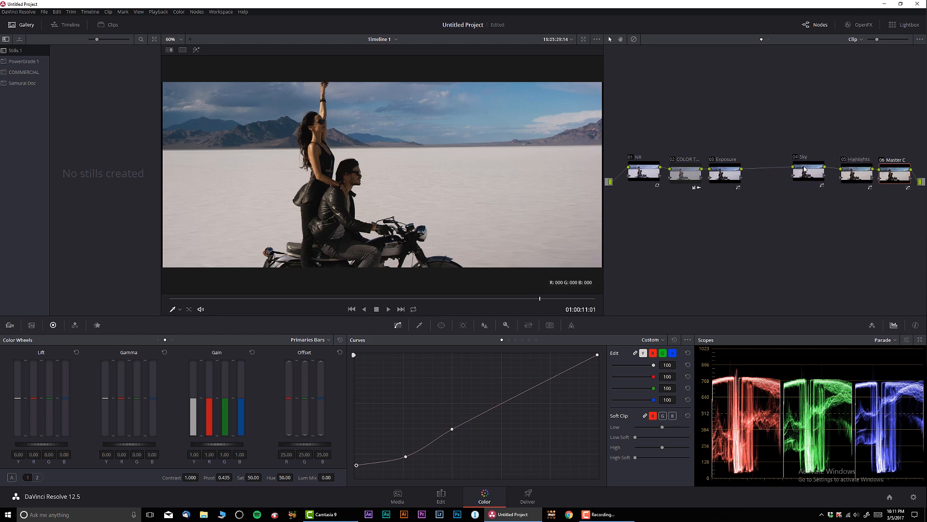
pyautogui.click(725, 173)
pyautogui.write('LIGHT')
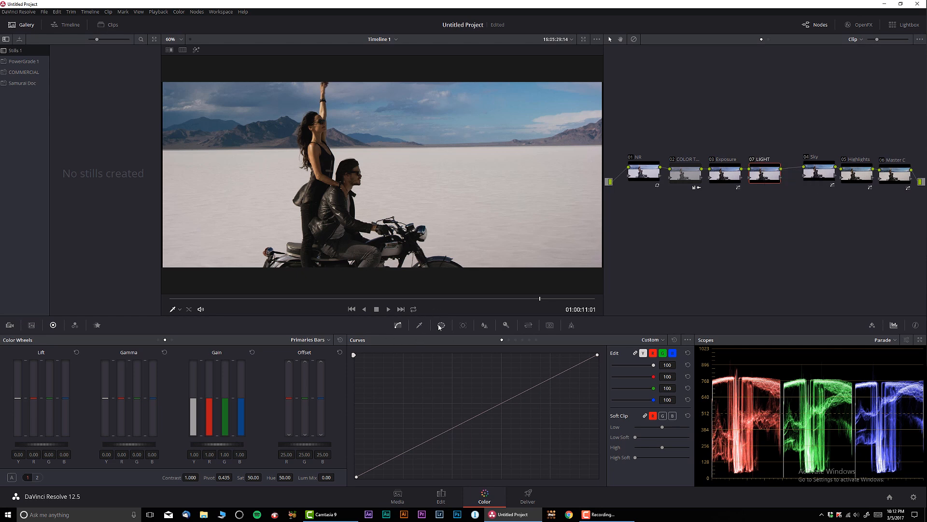
# - Add a heavily softened diagonal linear window from the upper left, hiding its outline
pyautogui.click(440, 325)
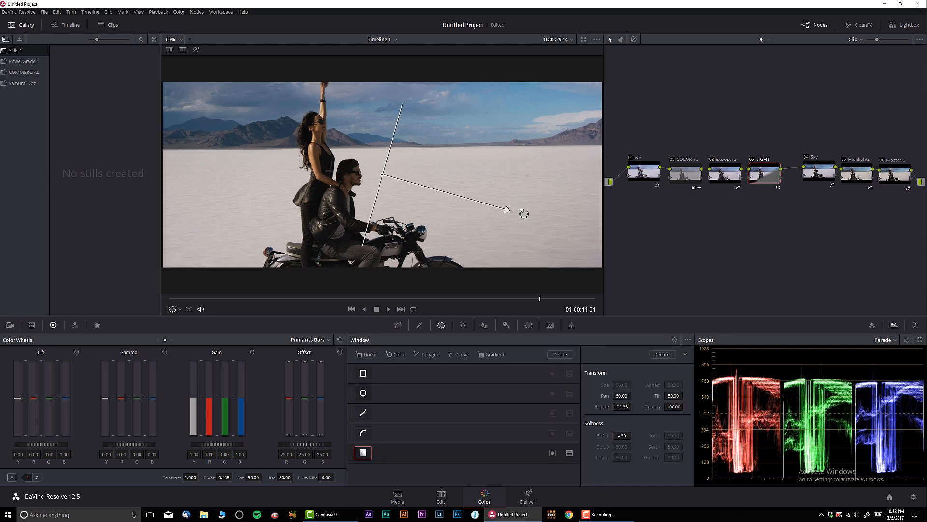
pyautogui.moveTo(507, 209); pyautogui.dragTo(559, 242)
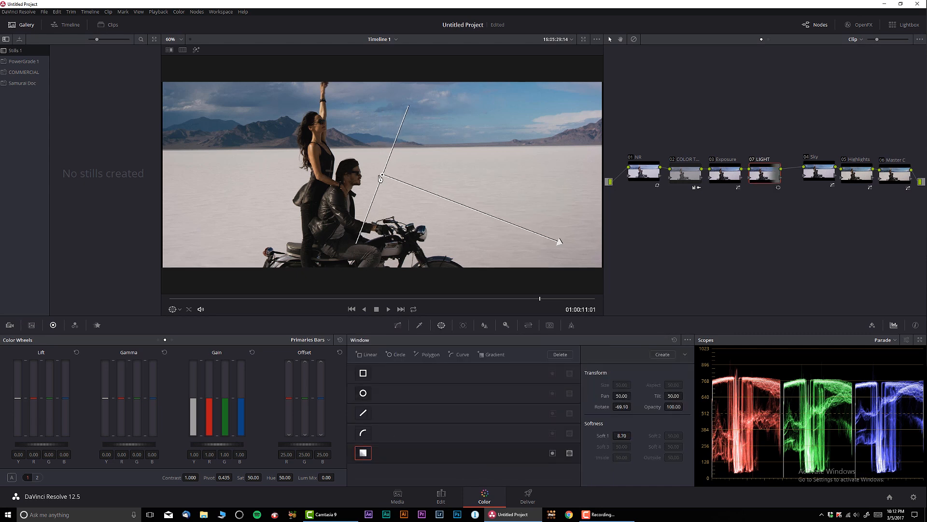
pyautogui.moveTo(383, 179); pyautogui.dragTo(180, 93)
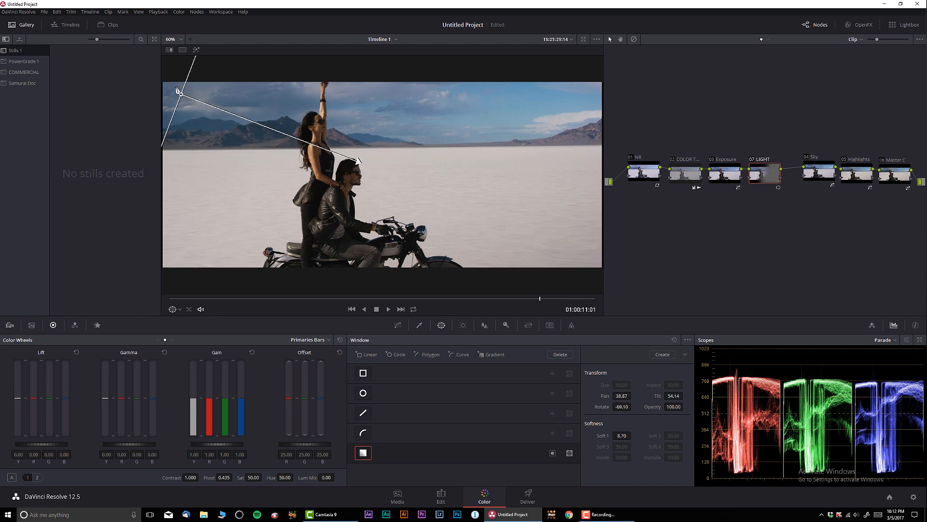
pyautogui.moveTo(358, 160); pyautogui.dragTo(387, 175)
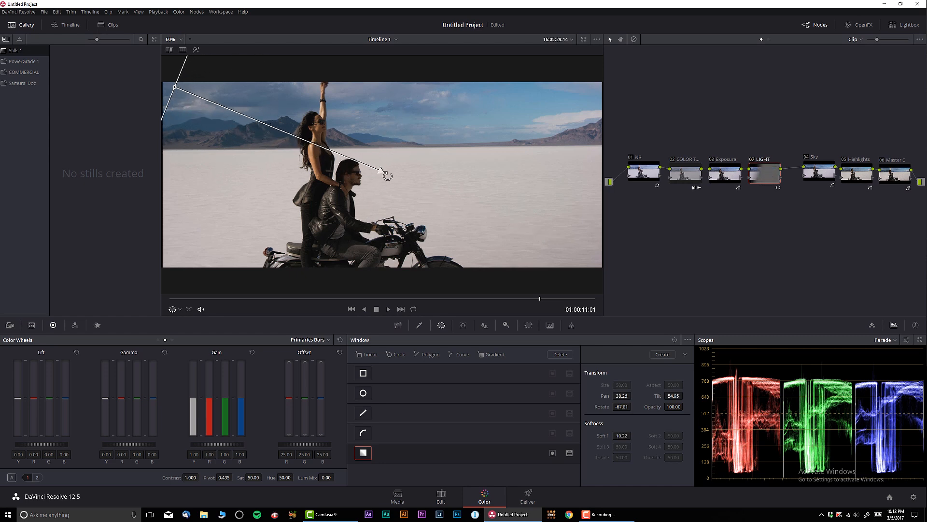
pyautogui.moveTo(388, 176); pyautogui.dragTo(519, 232)
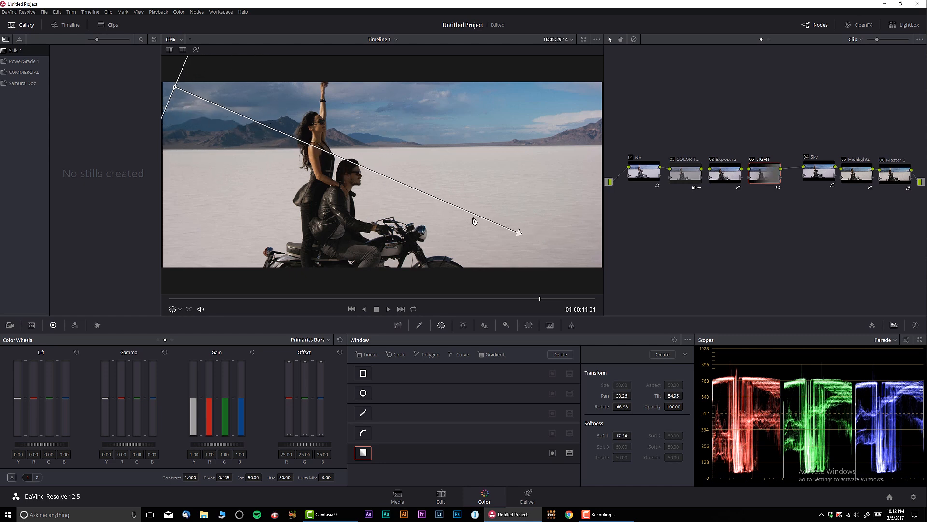
pyautogui.moveTo(521, 232); pyautogui.dragTo(595, 260)
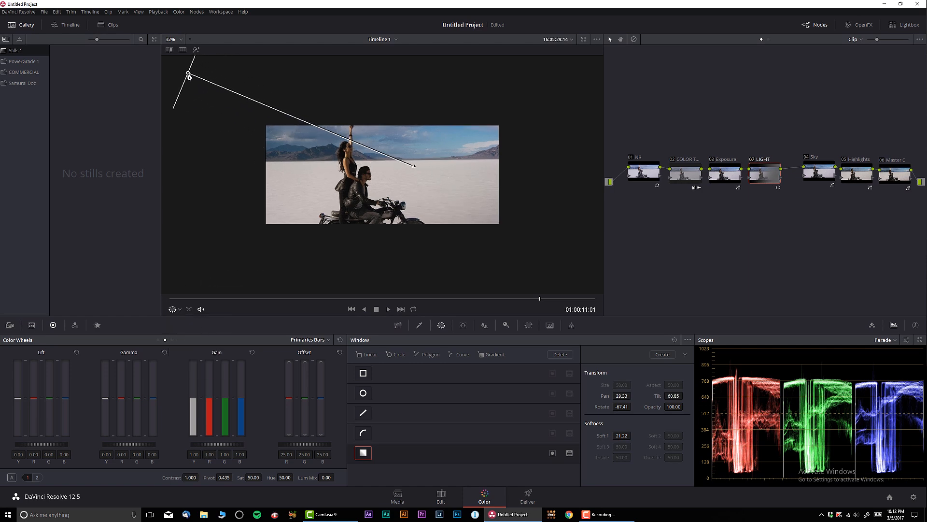
pyautogui.moveTo(414, 165); pyautogui.dragTo(498, 224)
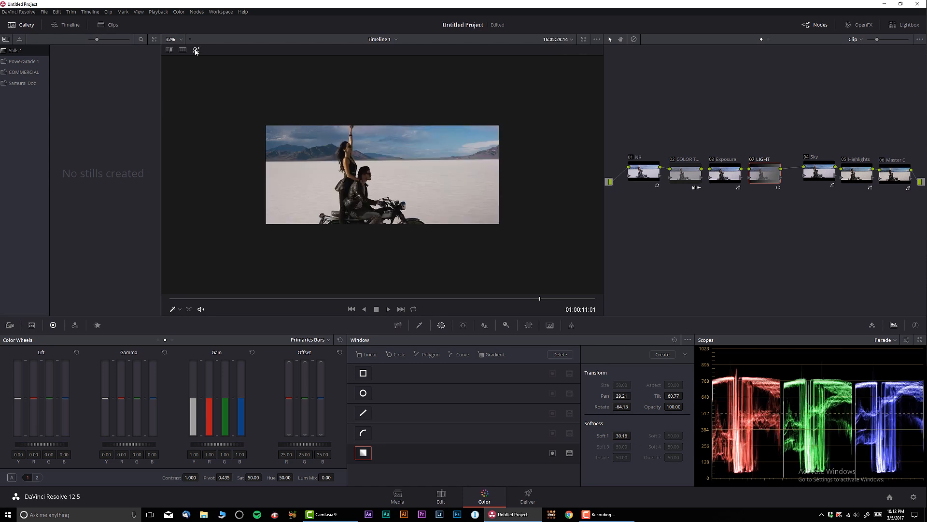
pyautogui.click(171, 39)
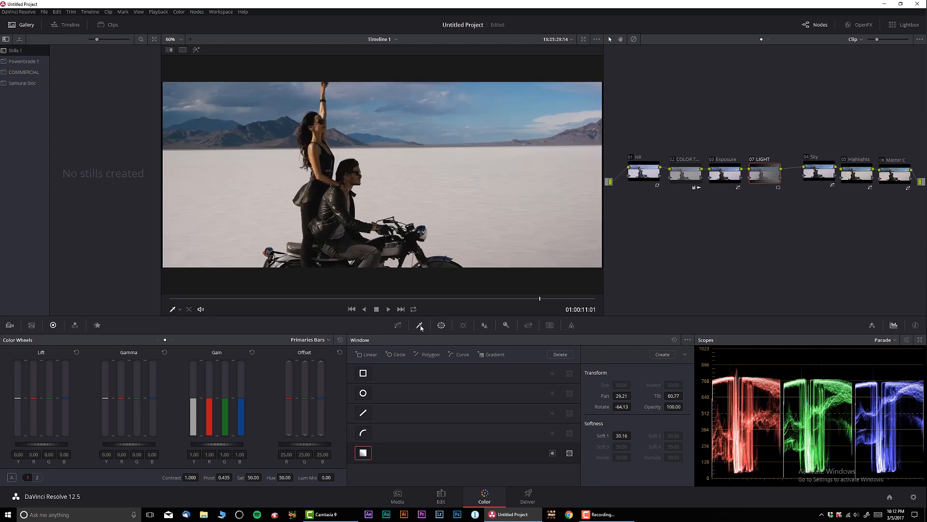
# - Key the LIGHT node to the brightest luminance tones, then bypass and re-enable it to compare
pyautogui.click(419, 325)
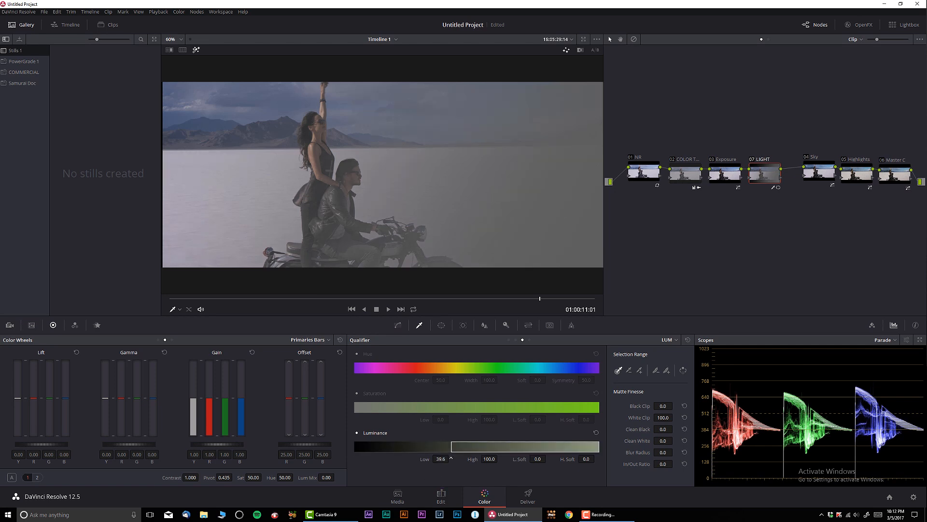
pyautogui.moveTo(419, 446); pyautogui.dragTo(440, 446)
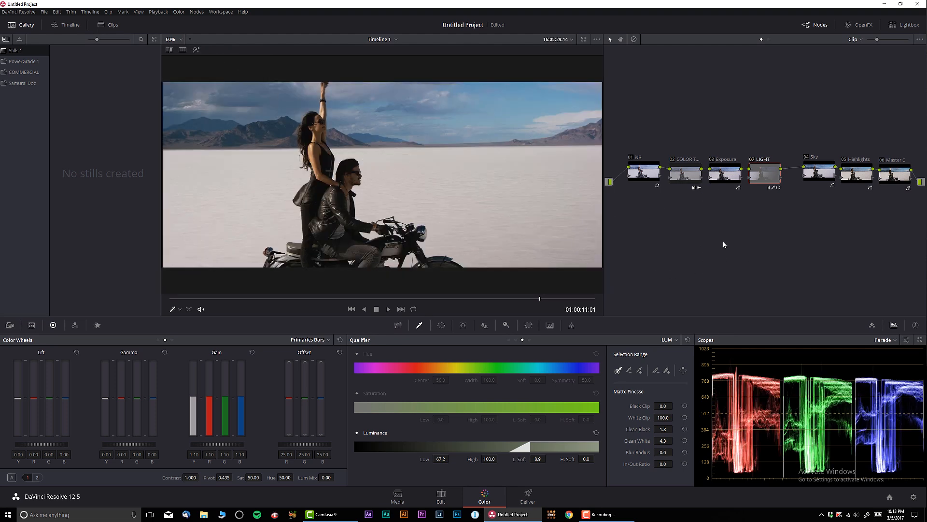
pyautogui.click(764, 173)
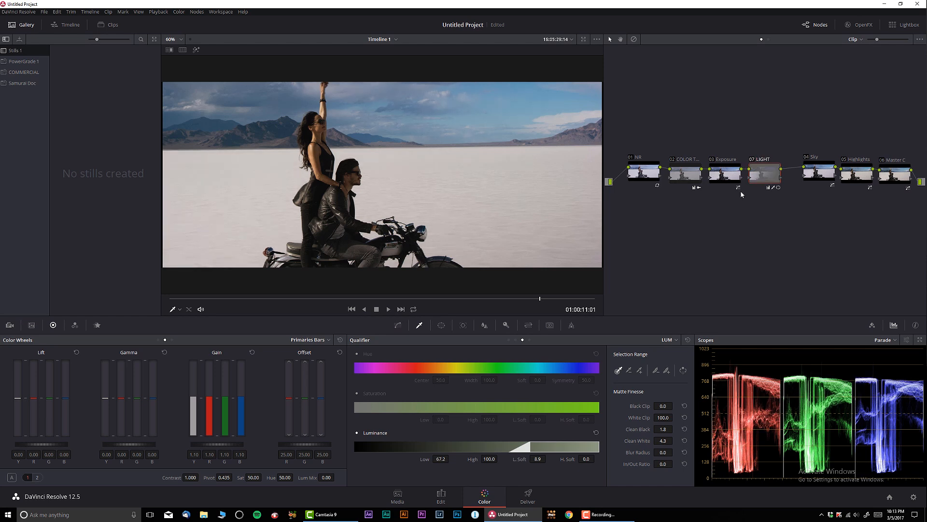
pyautogui.click(764, 174)
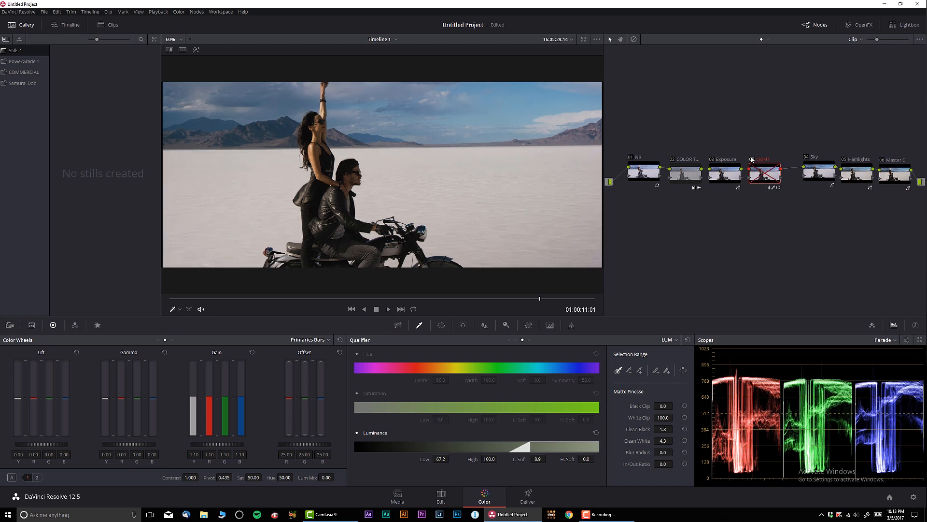
pyautogui.click(752, 159)
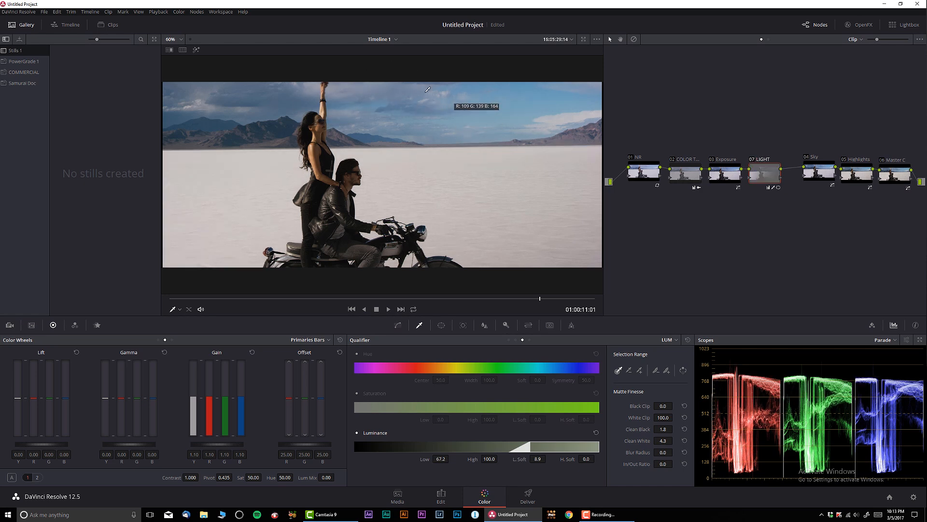
pyautogui.moveTo(785, 191)
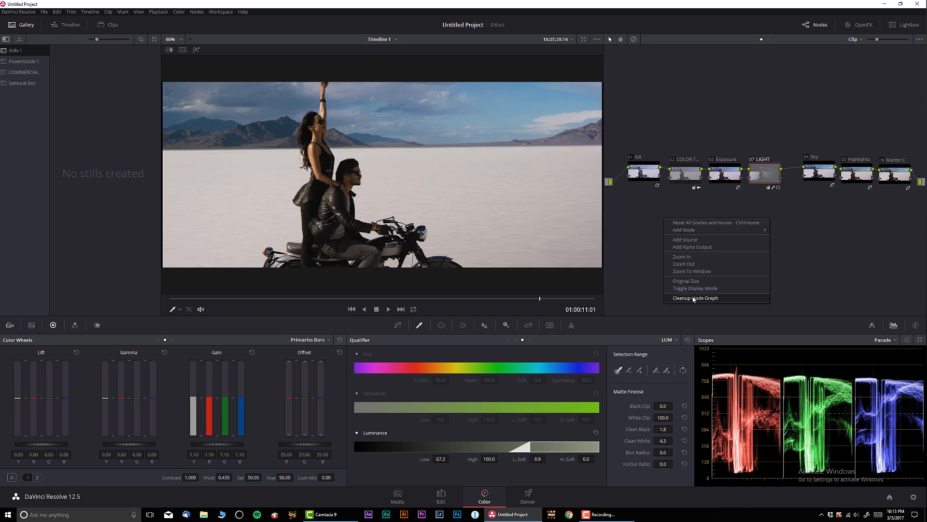
# - Collapse the grade nodes into a compound node and bring up OpenFX
pyautogui.click(696, 297)
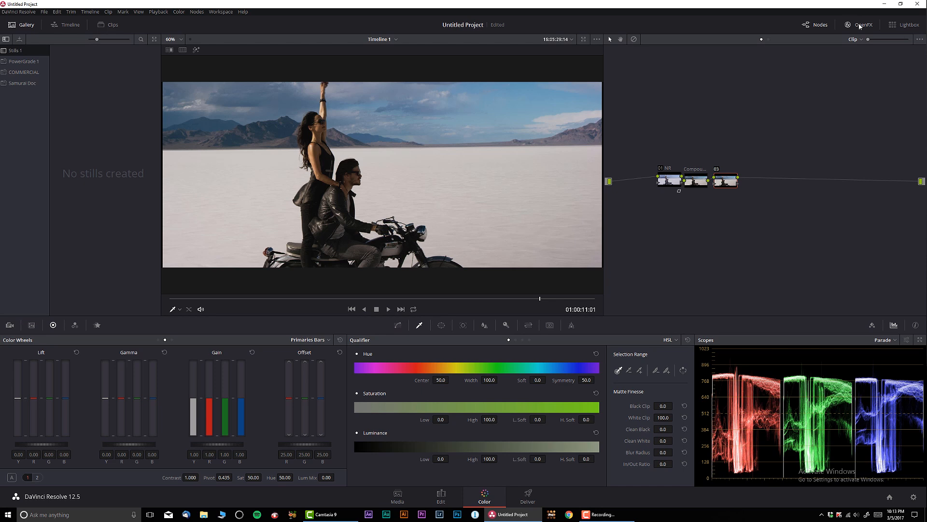
pyautogui.click(858, 24)
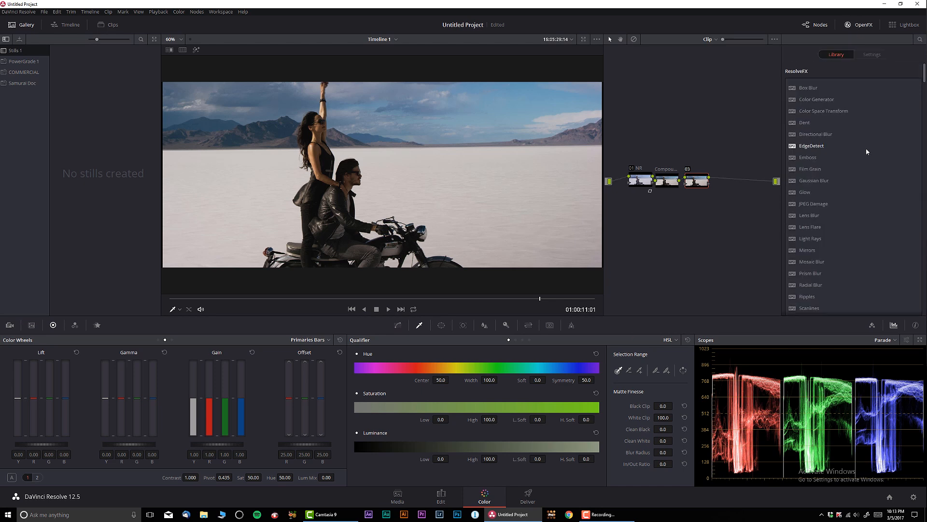
# - Apply Film Grain to node 03 using the 35mm 200T preset with saturation 0
pyautogui.moveTo(810, 169); pyautogui.dragTo(700, 181)
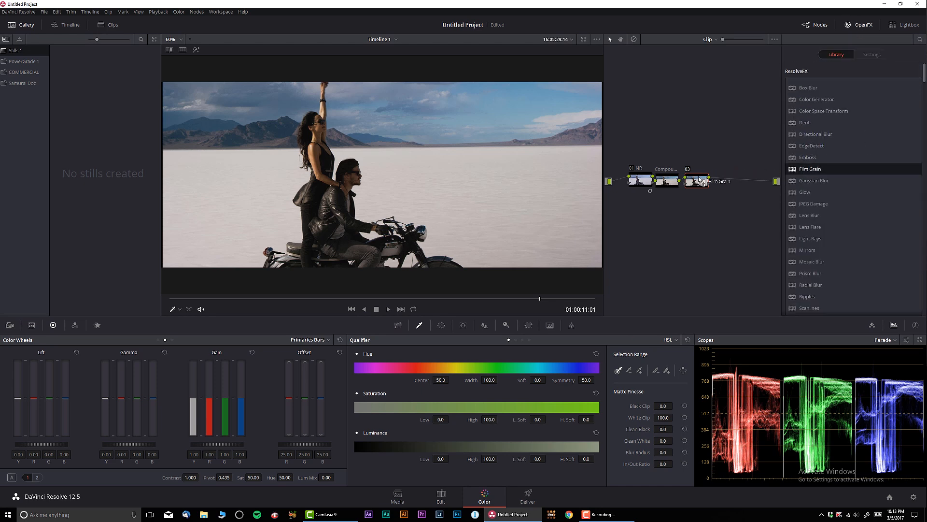
pyautogui.click(871, 53)
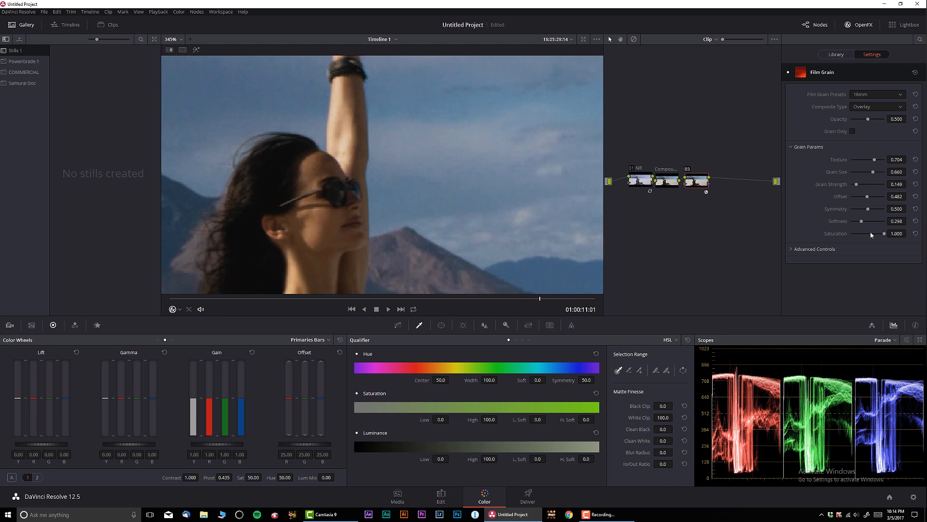
pyautogui.moveTo(878, 233); pyautogui.dragTo(853, 232)
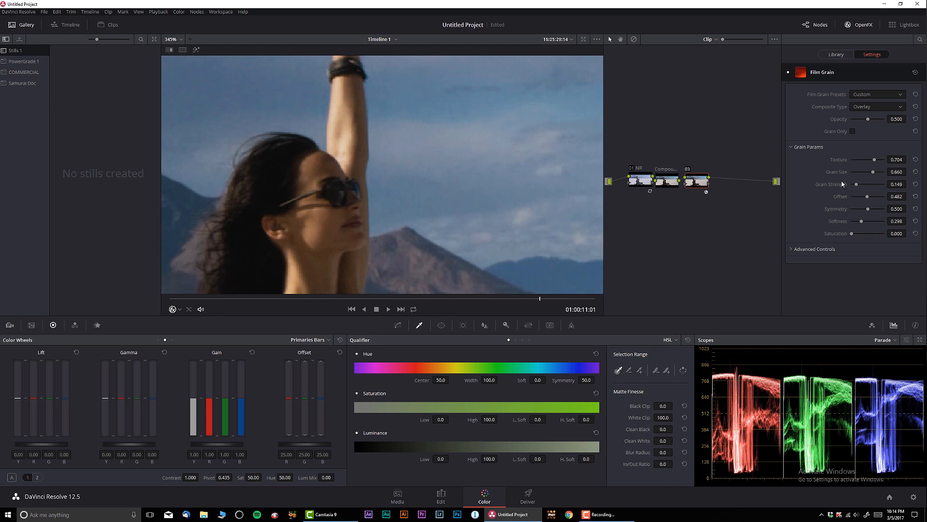
pyautogui.click(877, 94)
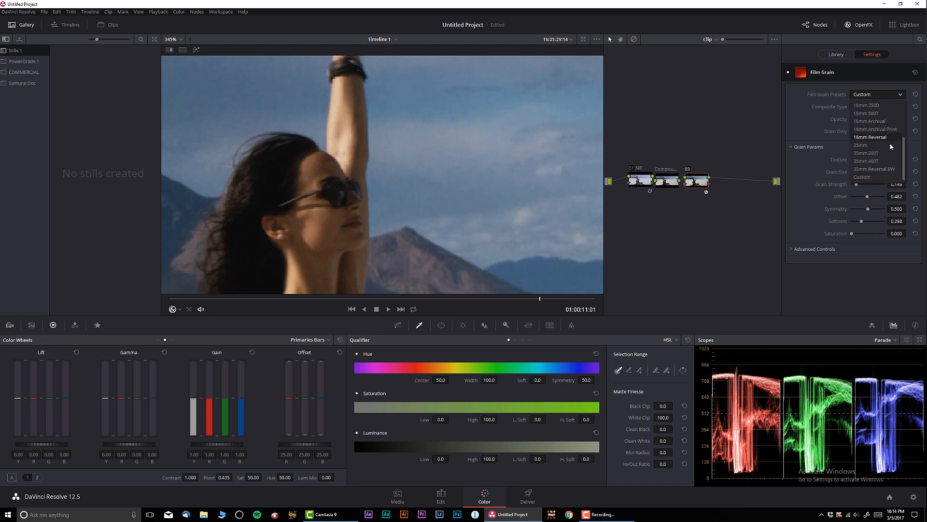
pyautogui.moveTo(887, 133)
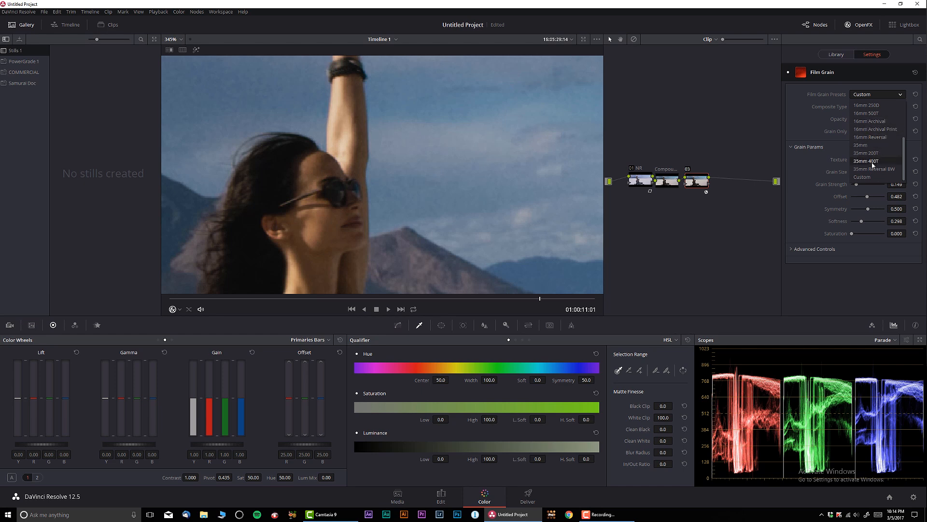
pyautogui.click(866, 153)
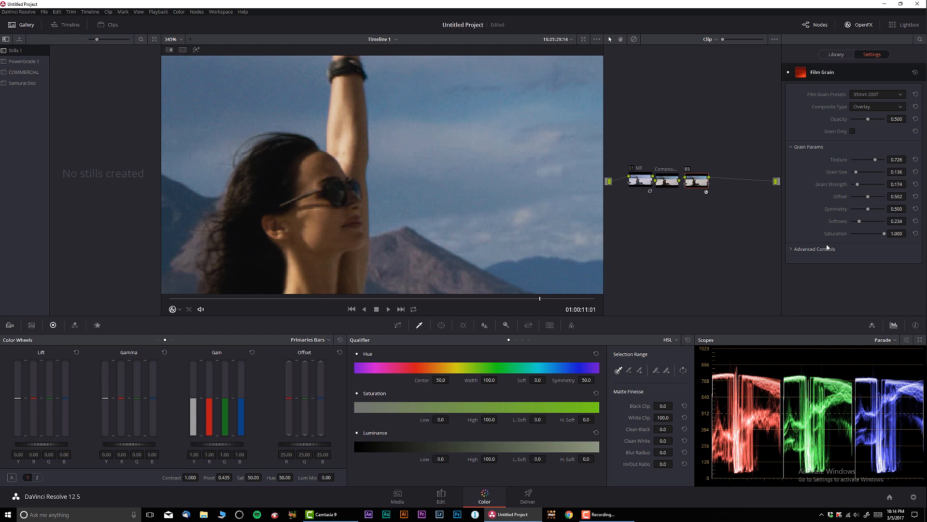
pyautogui.moveTo(880, 232); pyautogui.dragTo(849, 233)
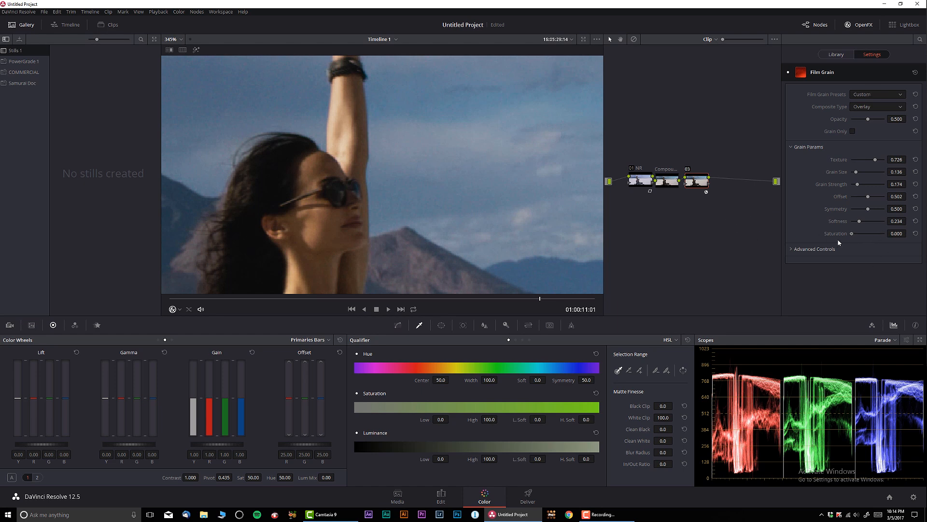
pyautogui.click(695, 179)
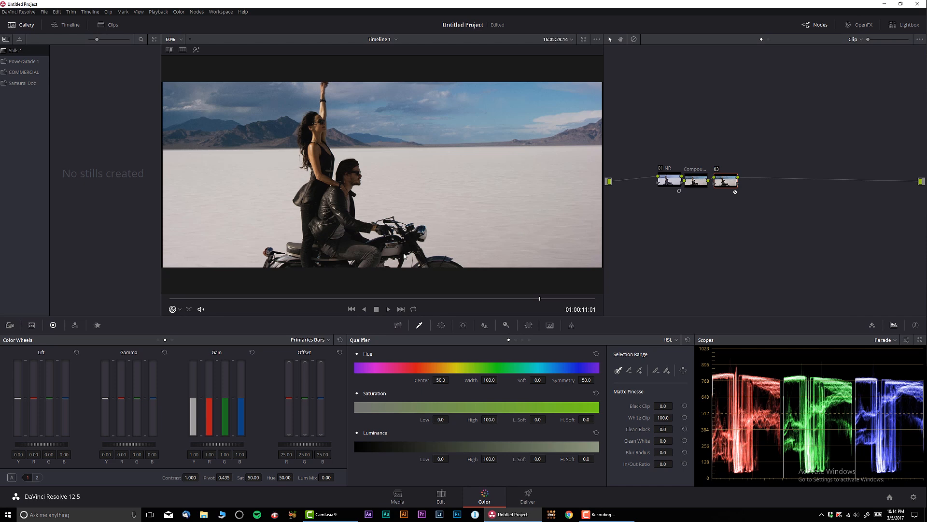
pyautogui.moveTo(431, 264)
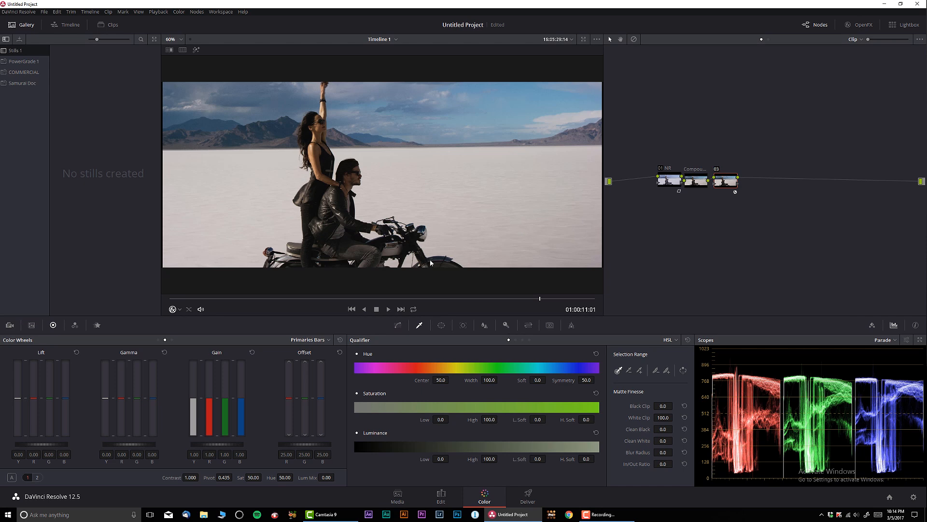